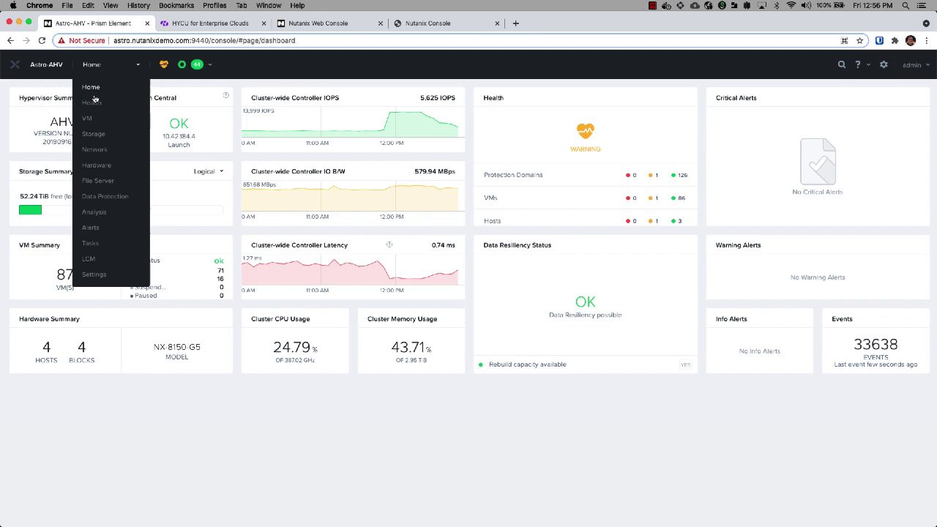
Step: Switch Prism Element to the VM table and select the CentOSVM row
click(87, 118)
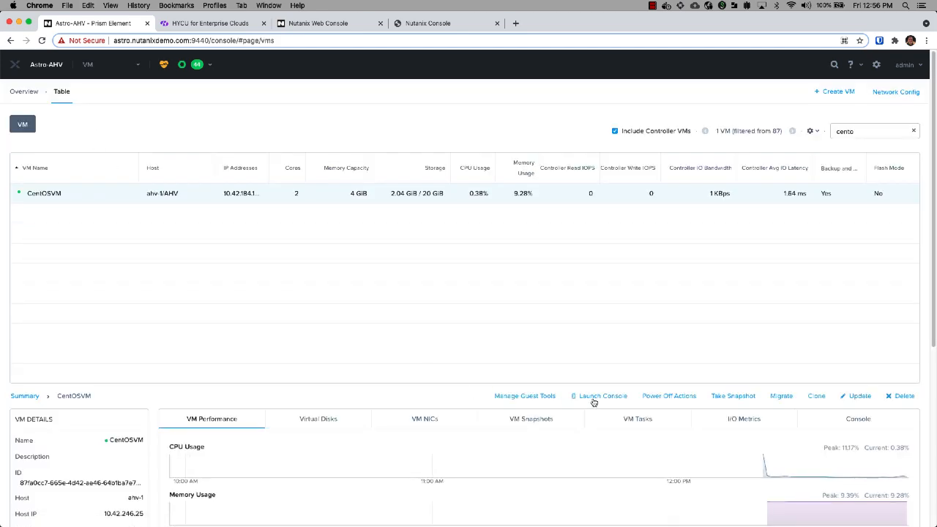
click(599, 395)
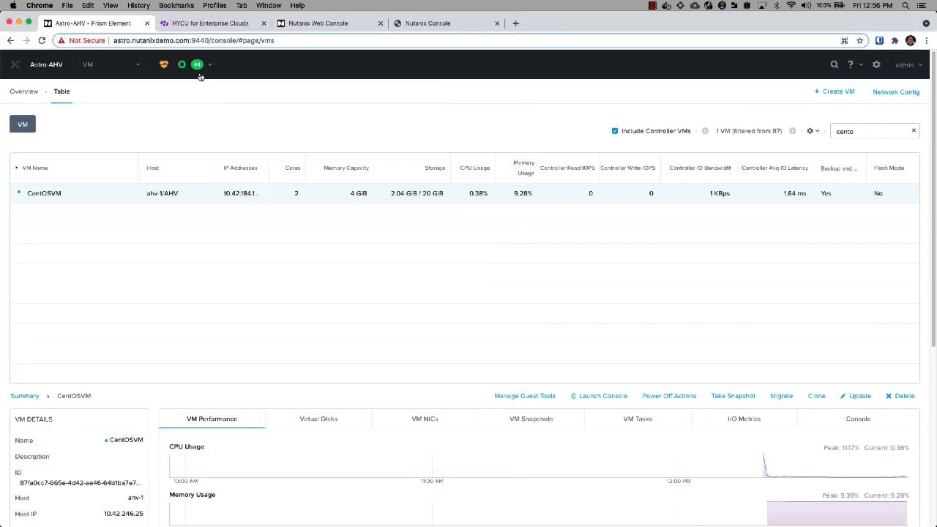
Step: Bring up the HYCU console, glancing at Prism Element before returning
click(210, 23)
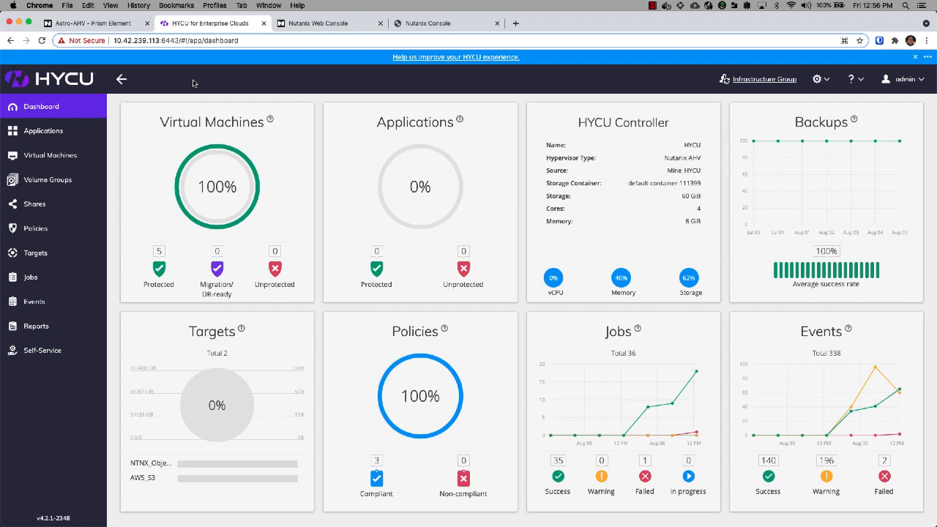
mouse_move(826, 121)
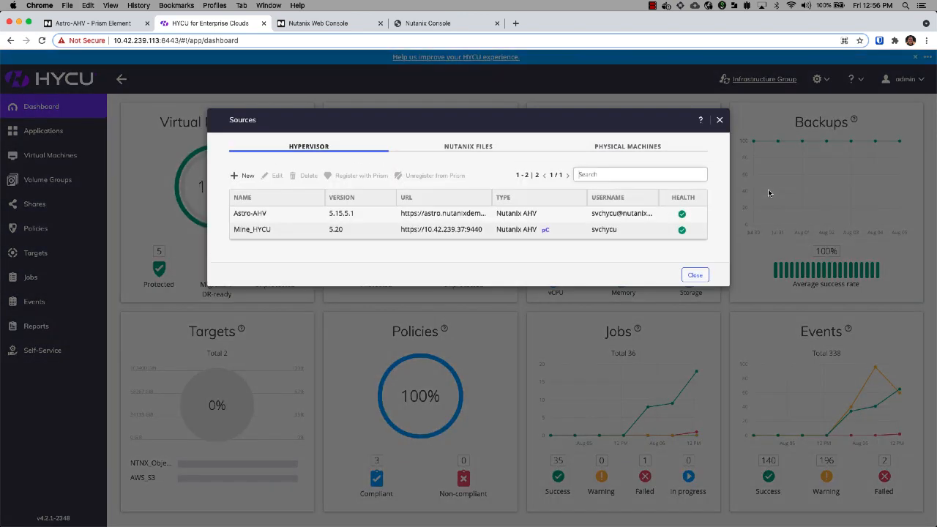
click(94, 23)
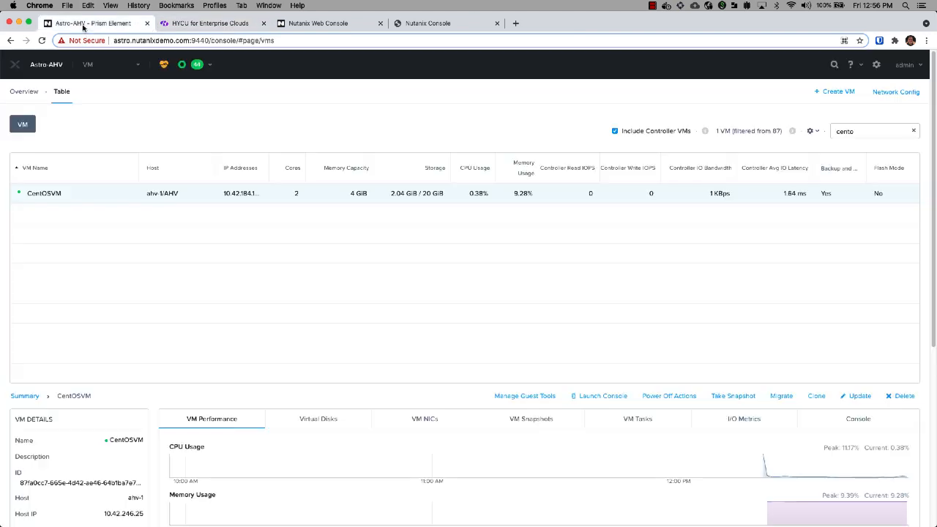
click(210, 23)
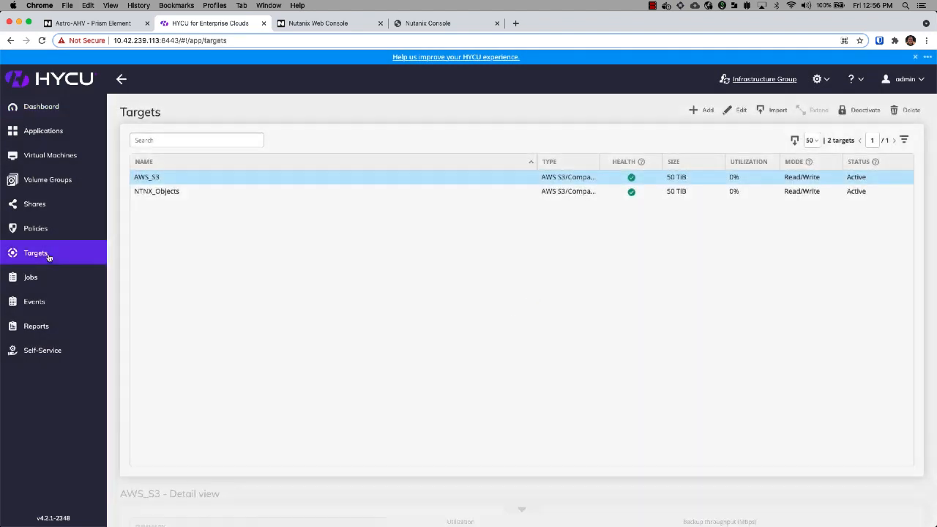
Step: View the AWS_S3 and NTNX_Objects target details and their throughput charts
click(520, 377)
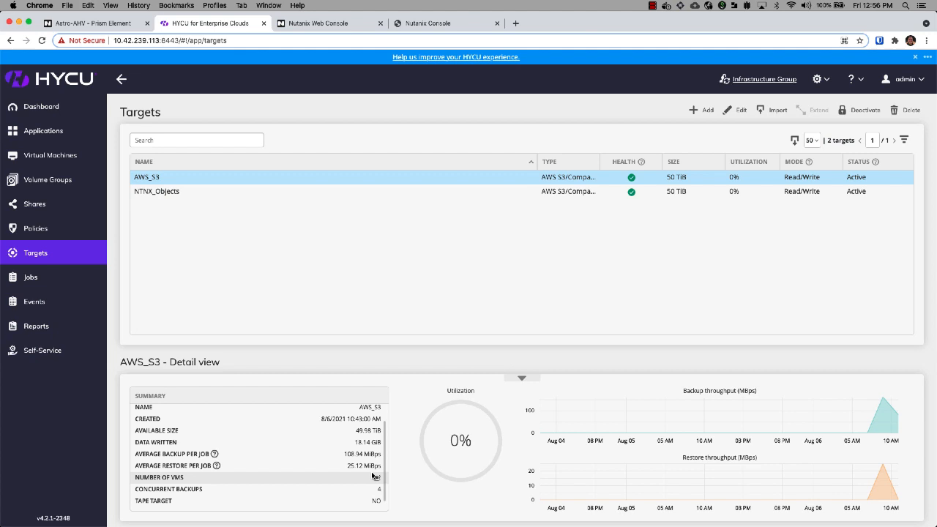
click(156, 191)
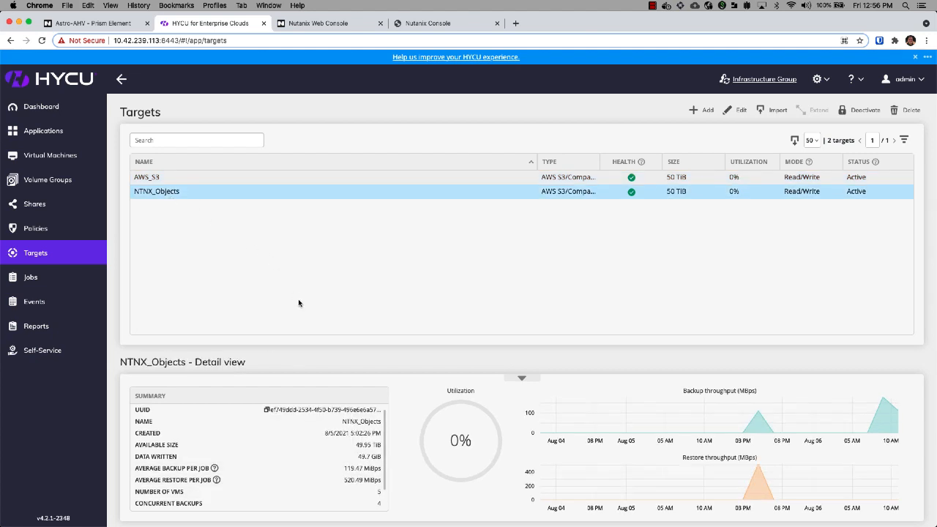
scroll(down, 3)
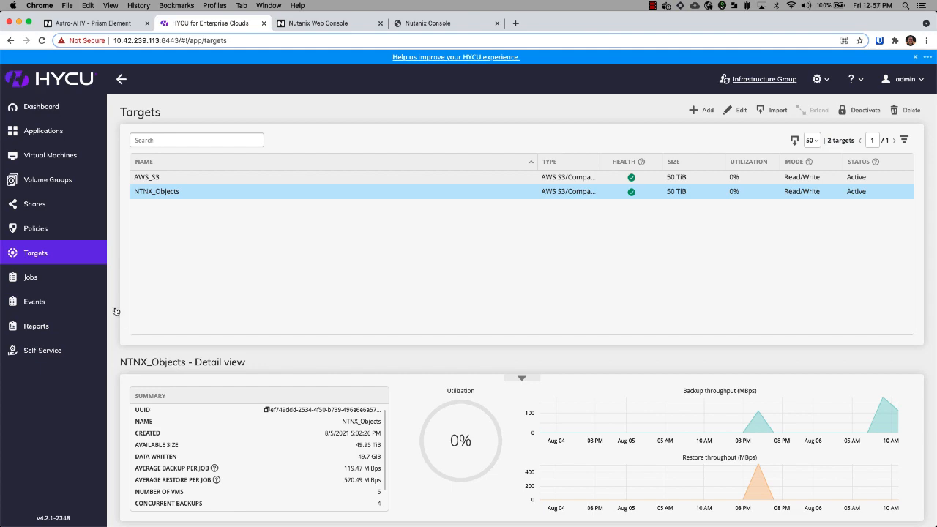
Step: Inspect the Gold policy's targets dropdown, then close the editor without saving
click(35, 227)
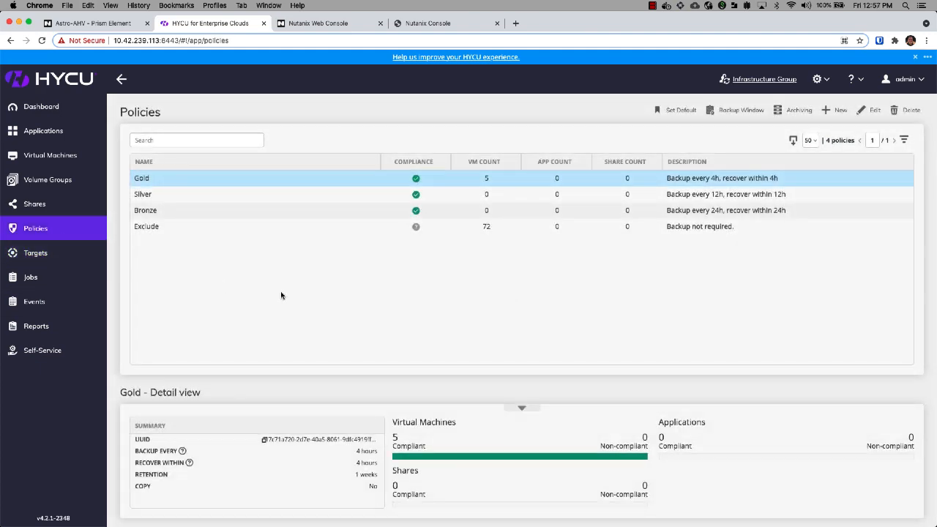
click(870, 110)
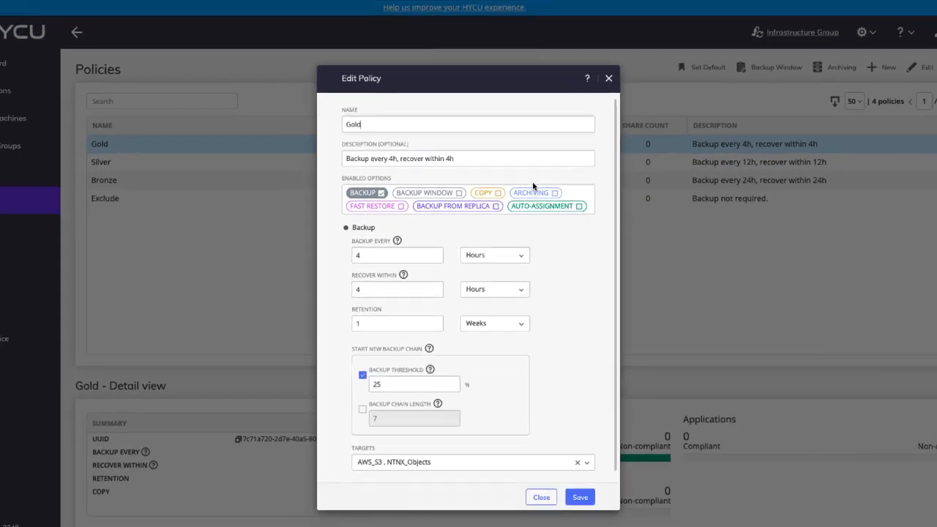
click(584, 462)
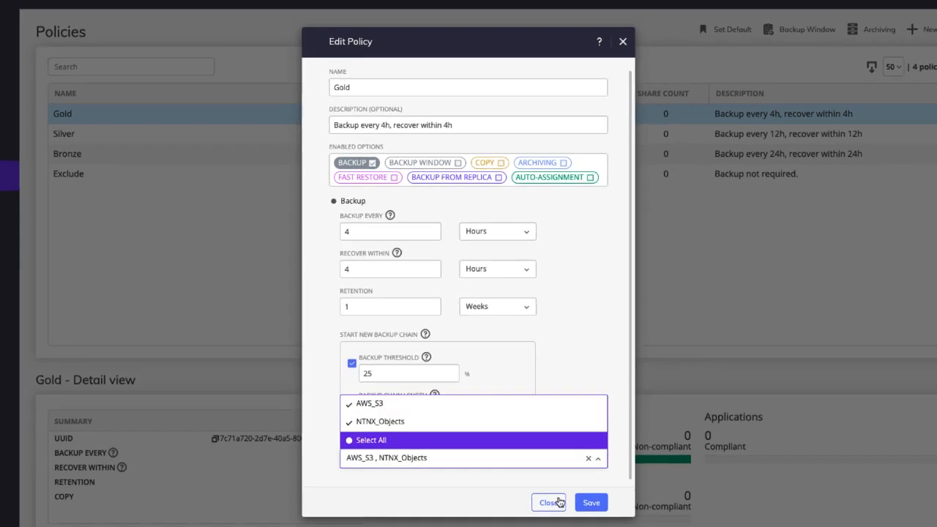
click(548, 502)
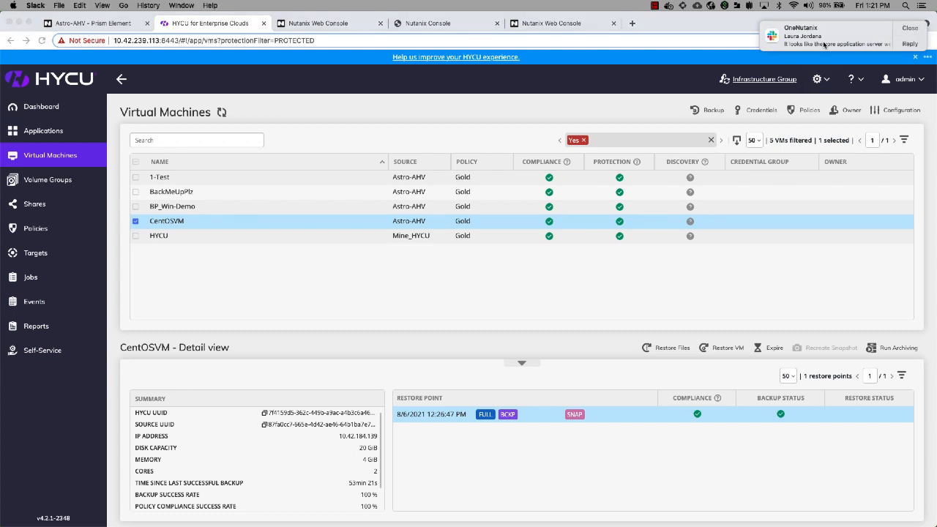
Step: Open the Slack outage message and start replying 'ah okay, let me hav…'
click(827, 41)
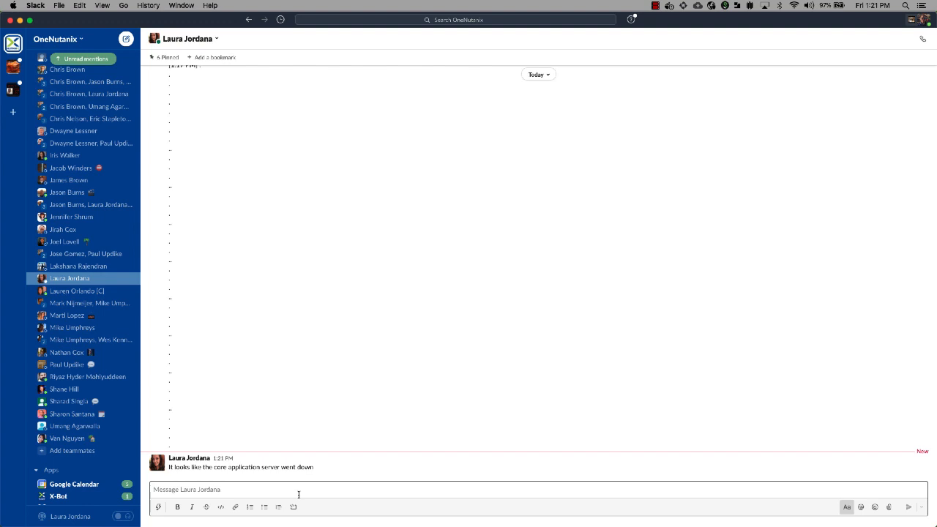
text(ah okay, let me hav)
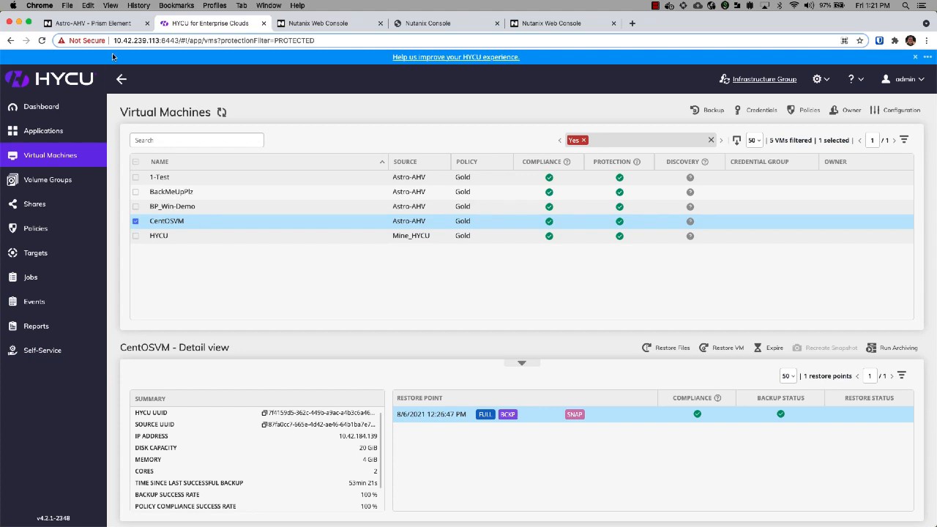
Step: Launch CentOSVM's console, log in as root and scroll through the ransomware message
click(93, 23)
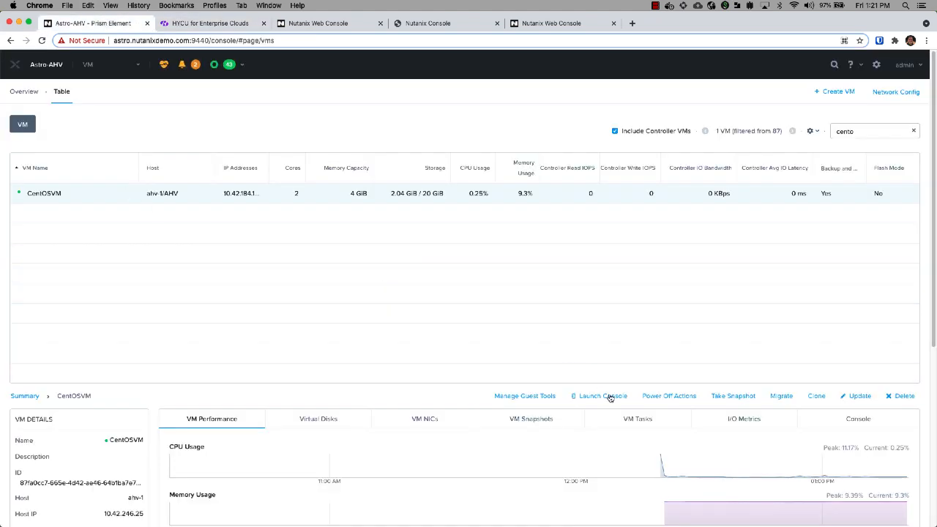
click(602, 396)
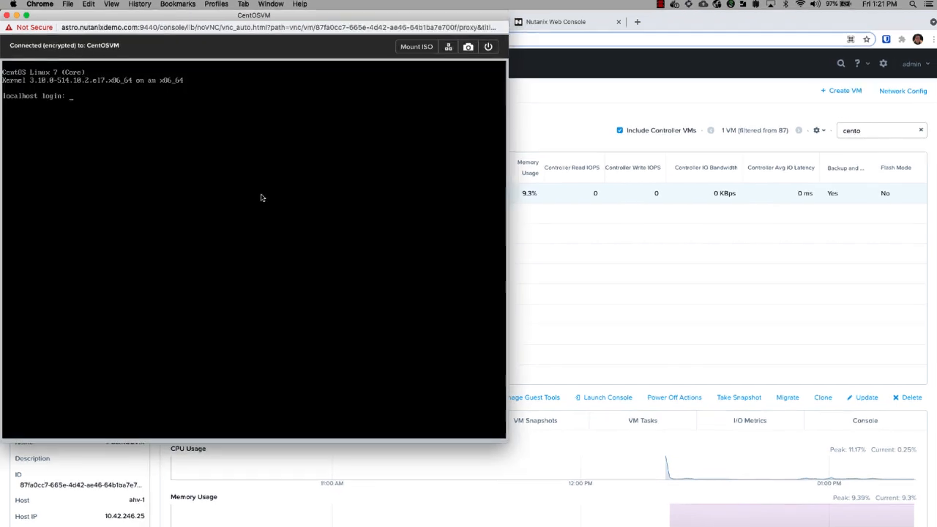
text(root)
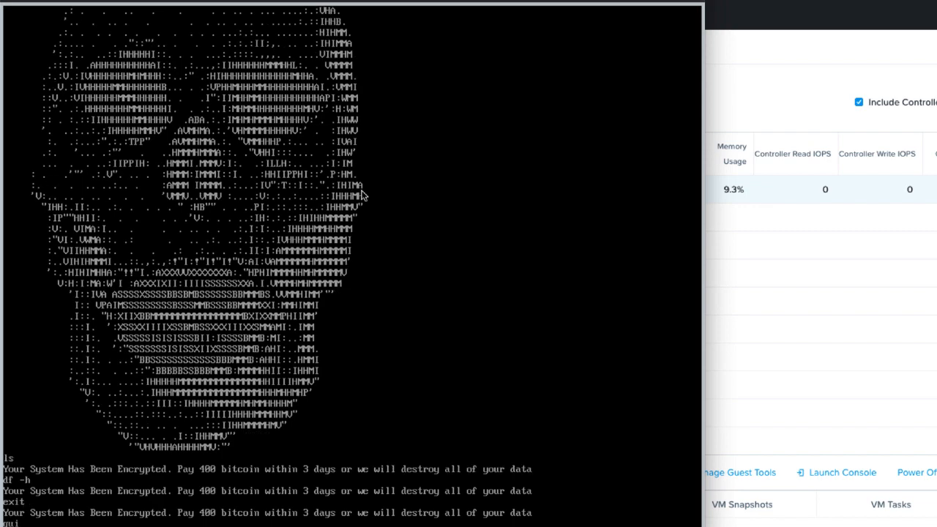
scroll(down, 3)
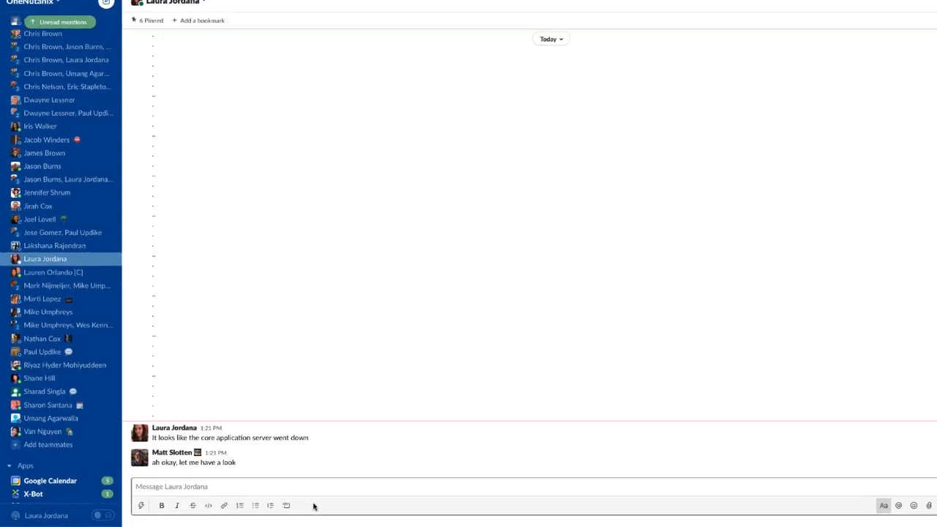
Step: Type in Slack 'It looks like we've been hit with a ransomware attack. Let me see if I can restore to…'
text(It looks like we've been hit with a)
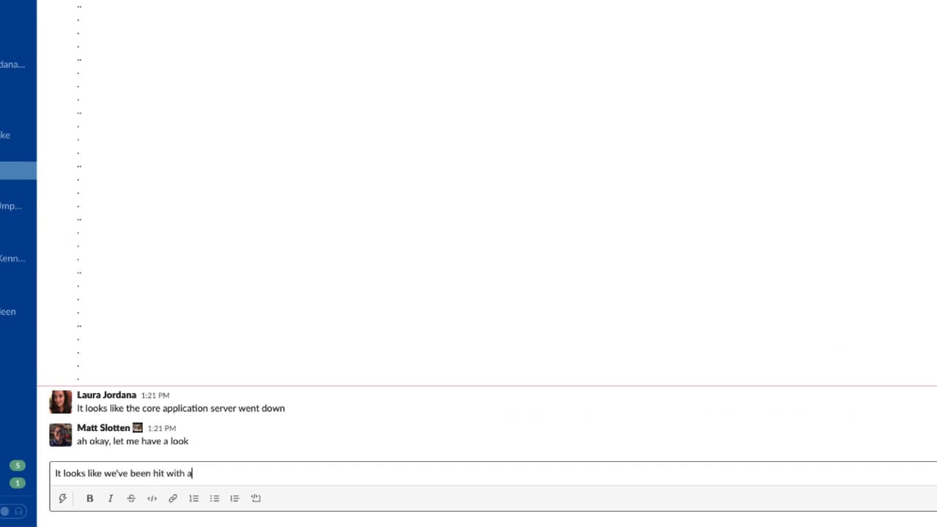
text(ransomware attack. Let me s)
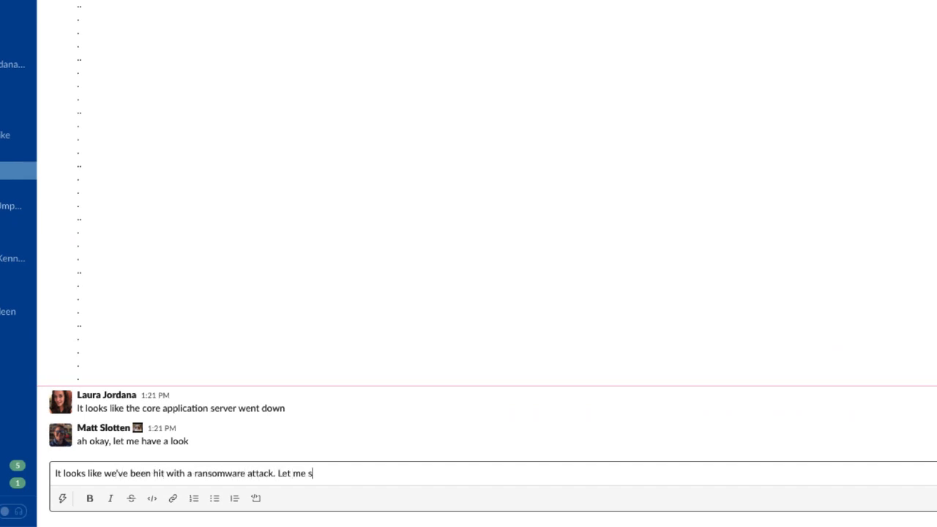
text(ee if I can restore to)
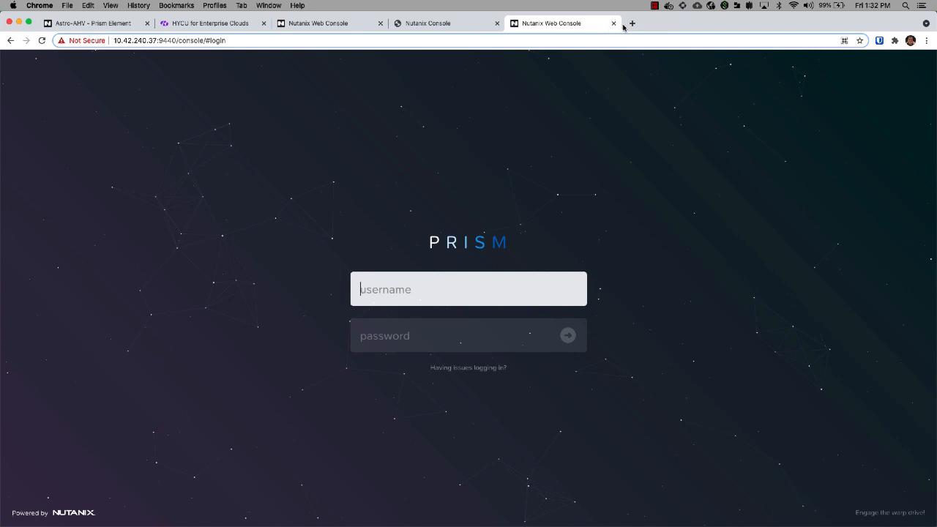
mouse_move(431, 266)
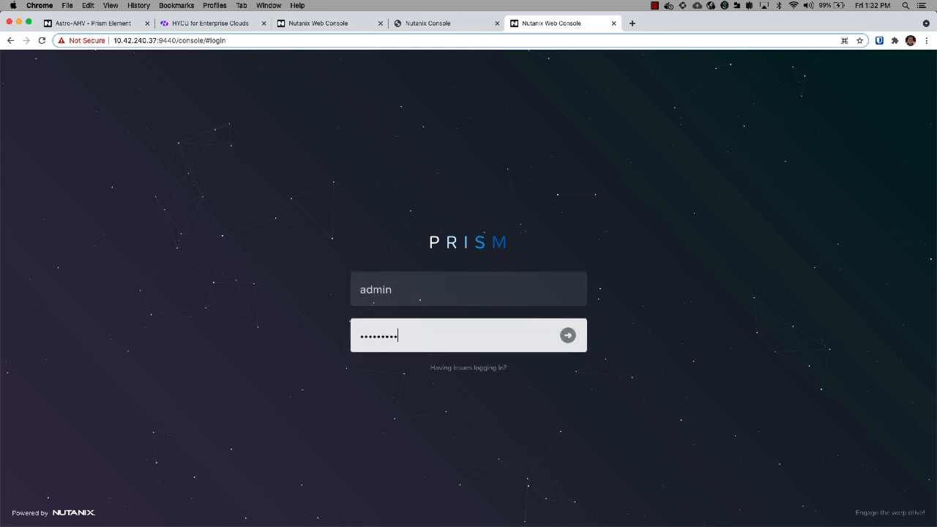
Step: Sign in to Prism and create the HYCU-AWS VM with a NIC on subnet Primary
click(567, 335)
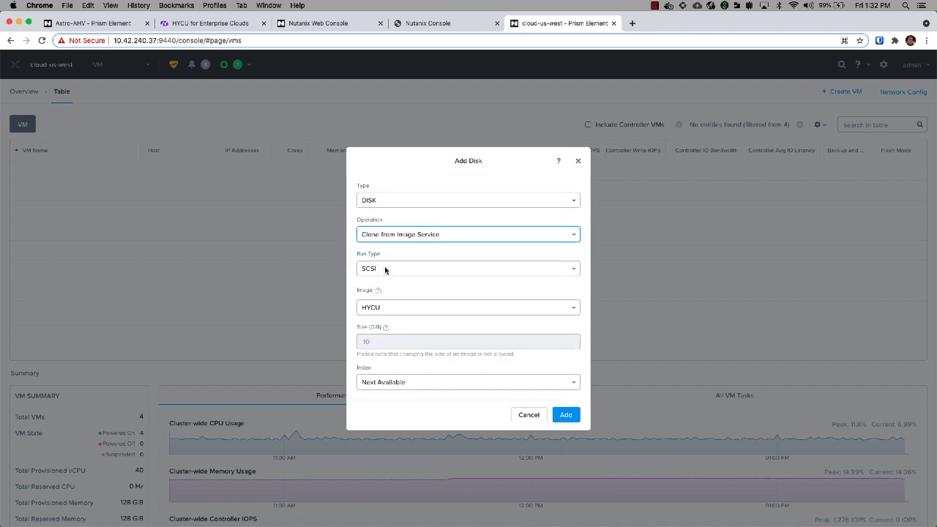
click(566, 414)
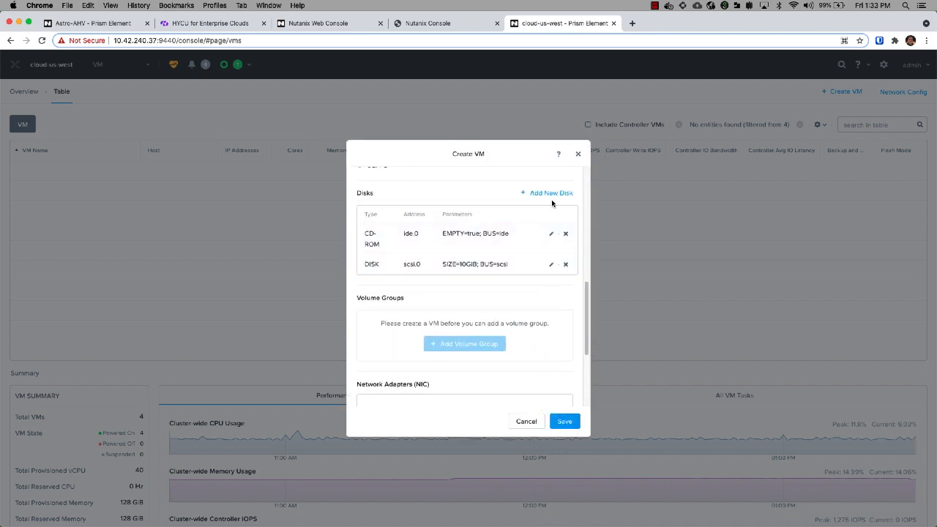
click(550, 192)
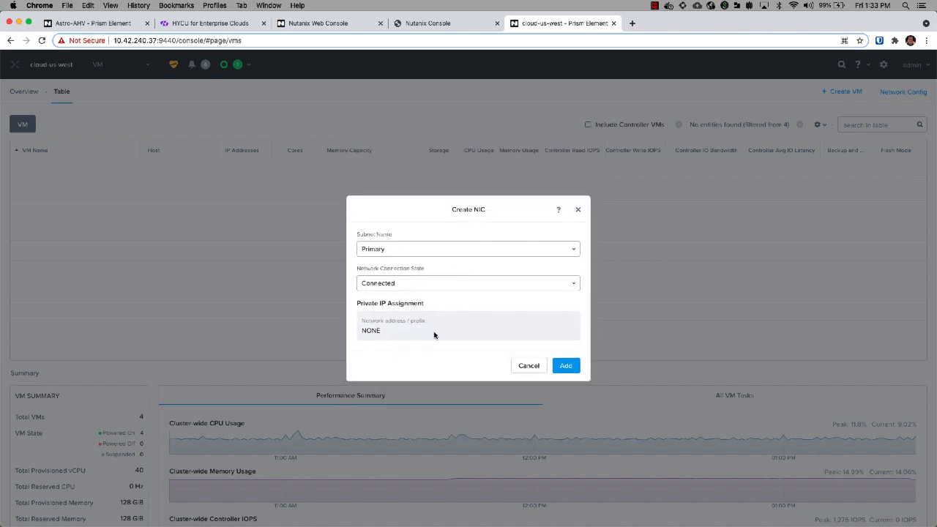
click(565, 365)
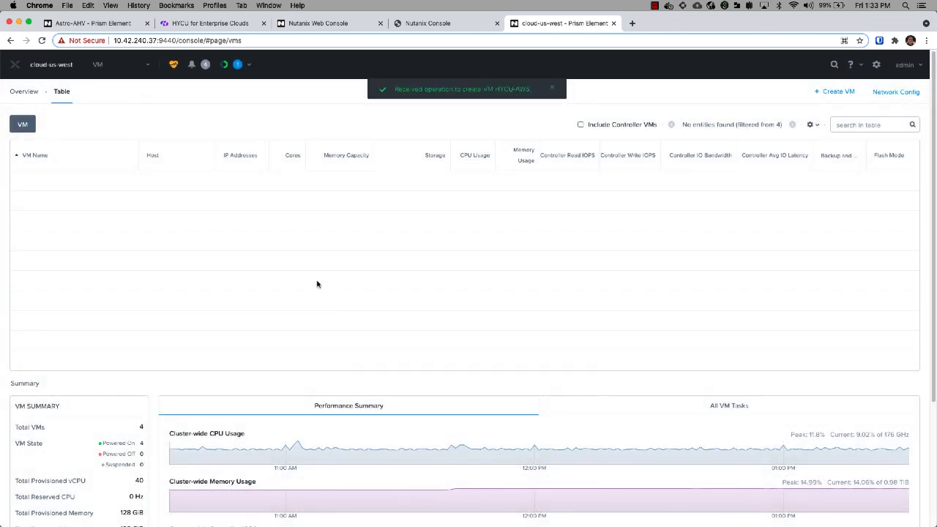
Step: Select HYCU-AWS, power it on and launch its console
click(44, 180)
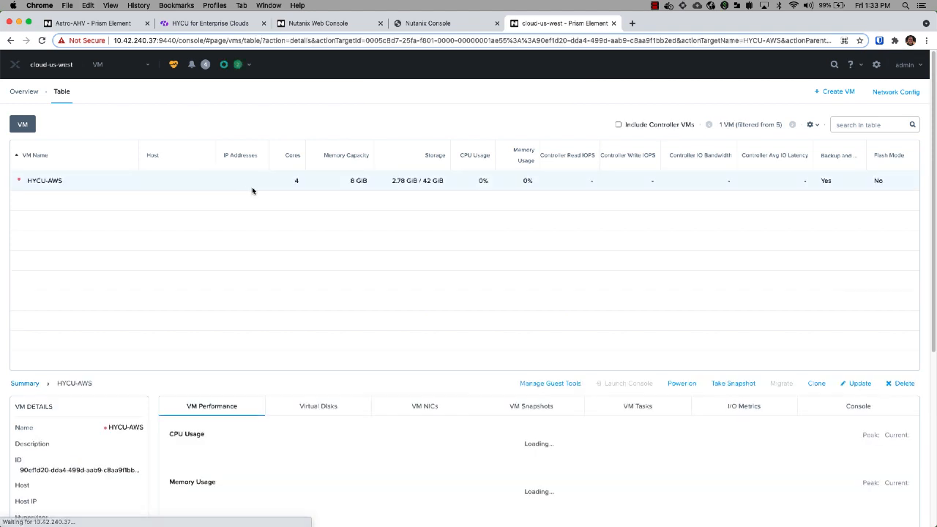
click(681, 383)
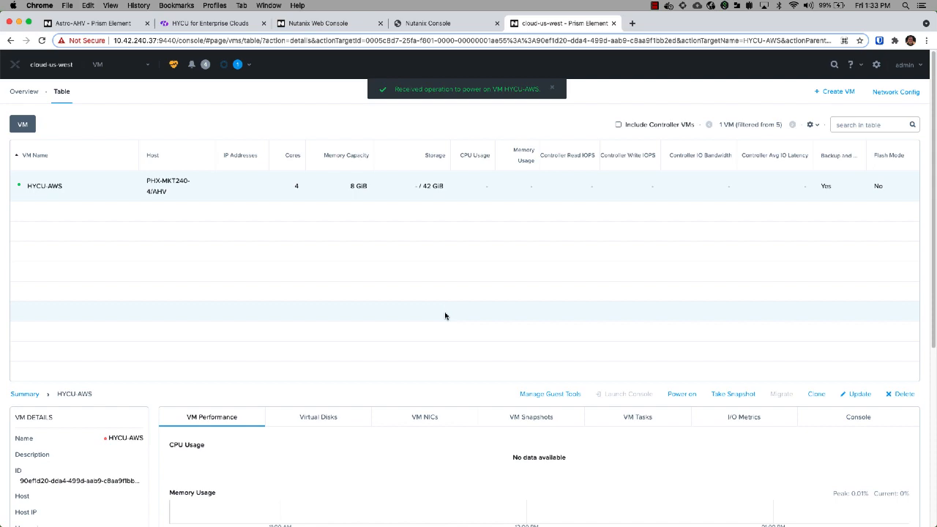
click(601, 394)
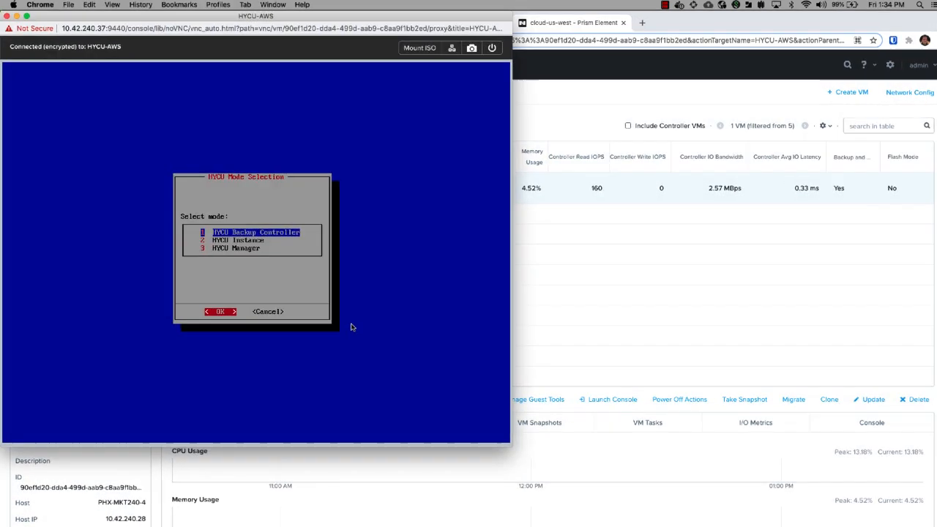
Step: Configure the console as HYCU Backup Controller hycu-aws at 10.42.240.50 and confirm
click(220, 311)
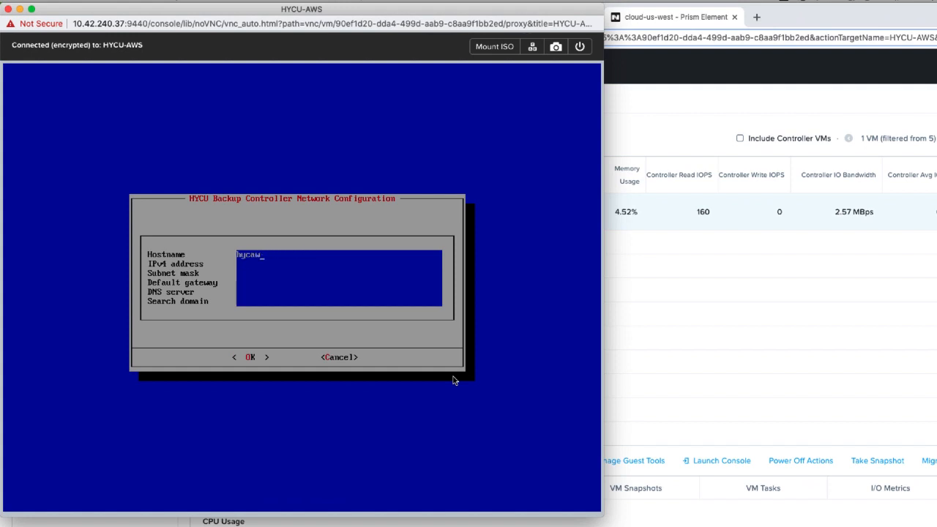
text(-aws)
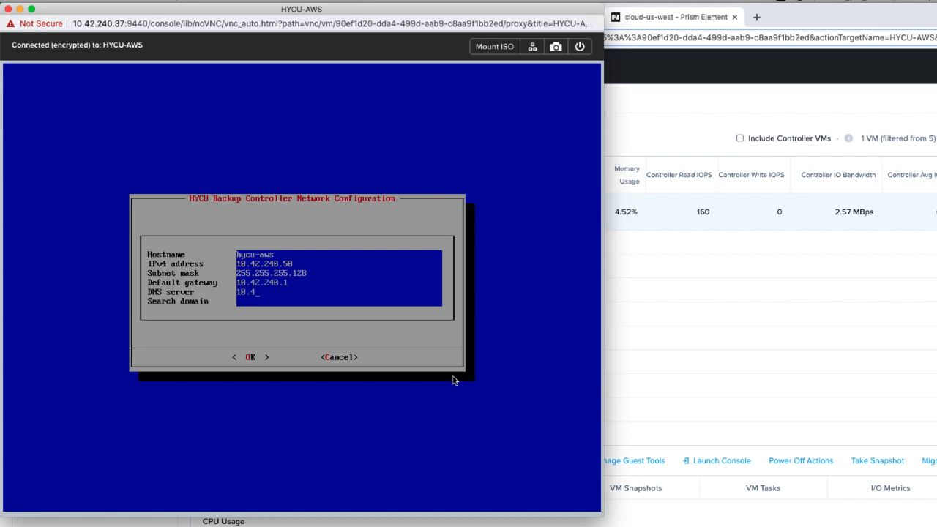
click(251, 356)
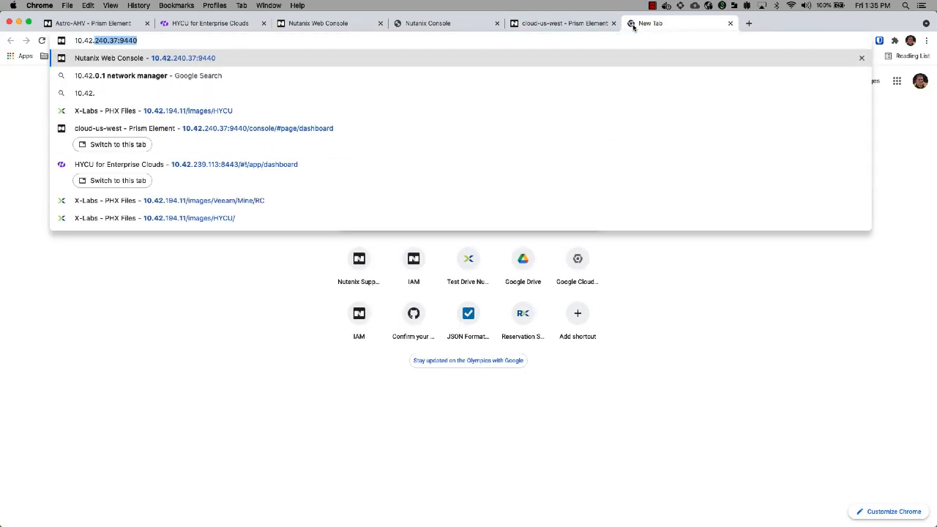
Step: Sign in to the HYCU controller at 10.42.240.50:8443 and dismiss the quick-start tutorial
text(10.42.240.50:8443/#!/login)
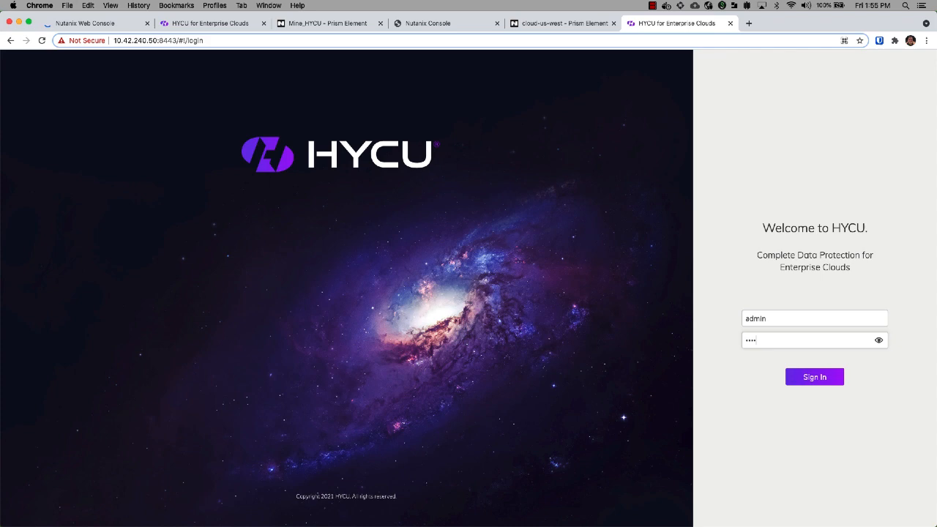
click(814, 377)
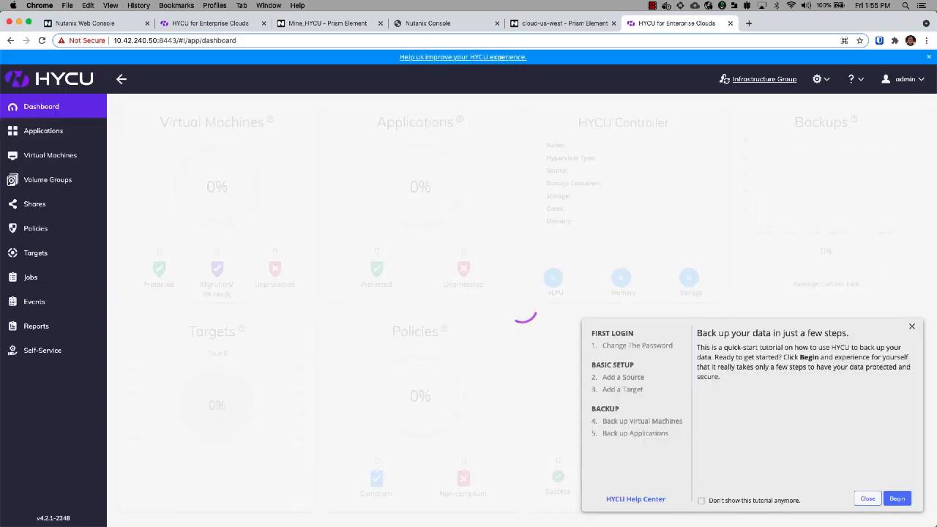
click(817, 79)
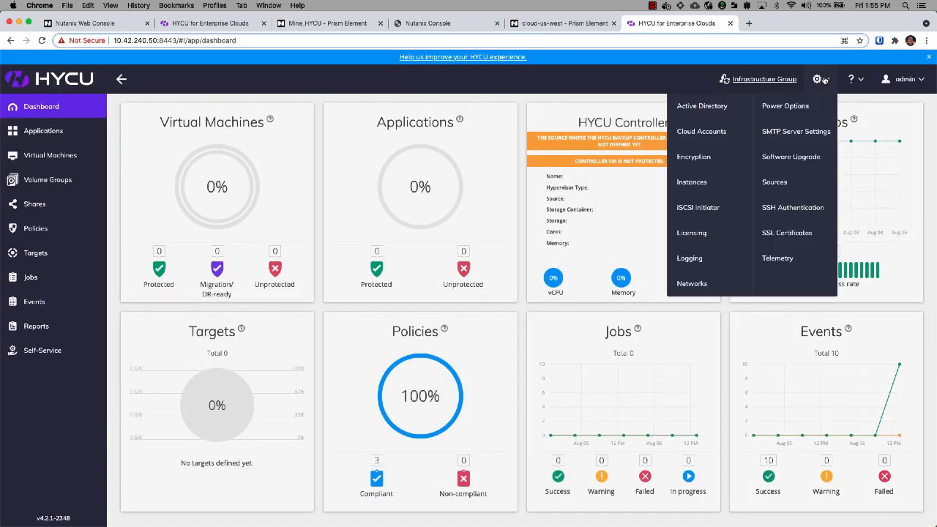
click(773, 181)
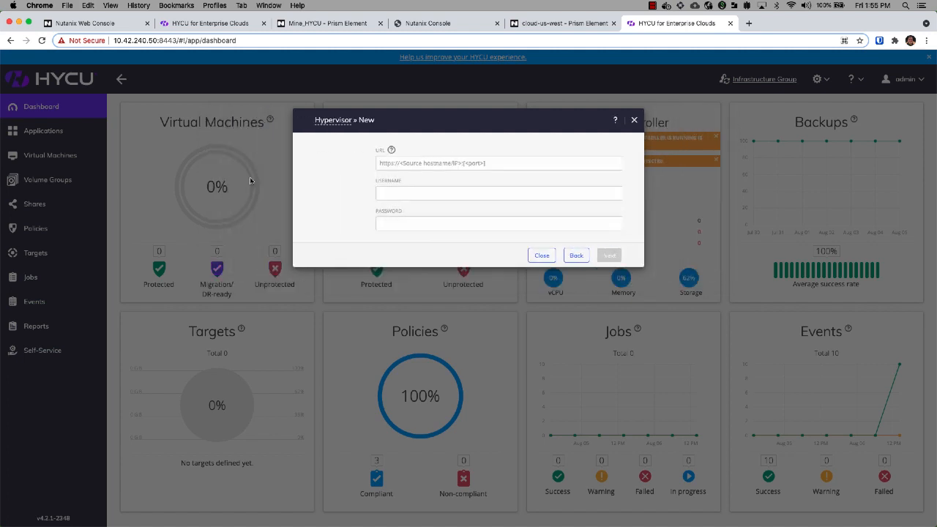
click(562, 23)
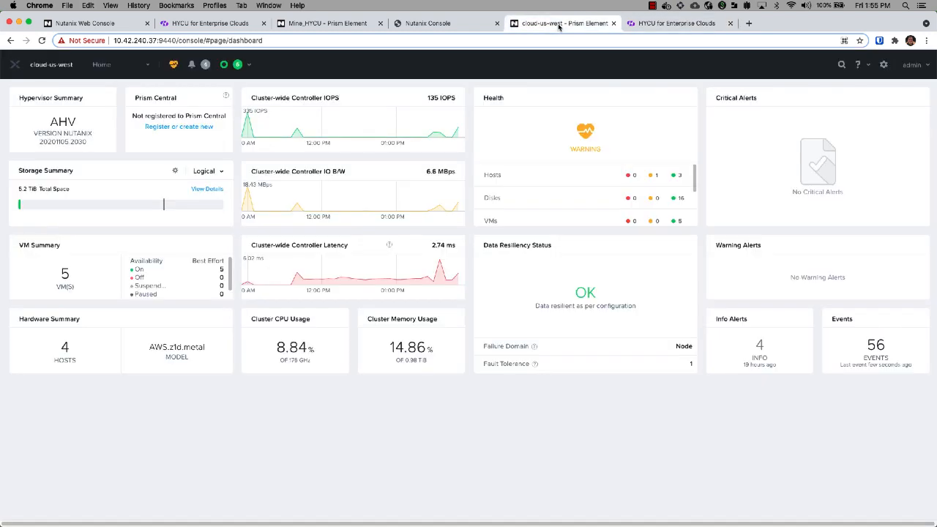
click(883, 64)
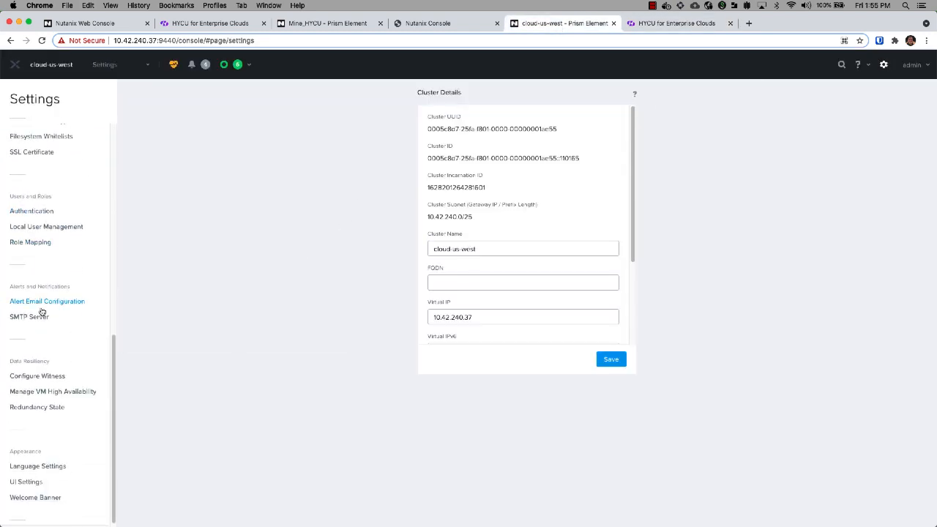
click(46, 226)
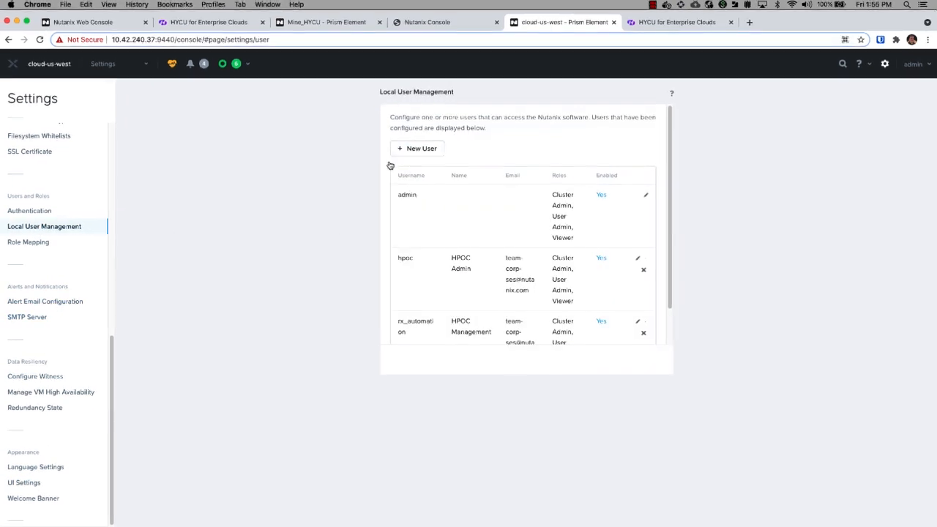
click(417, 148)
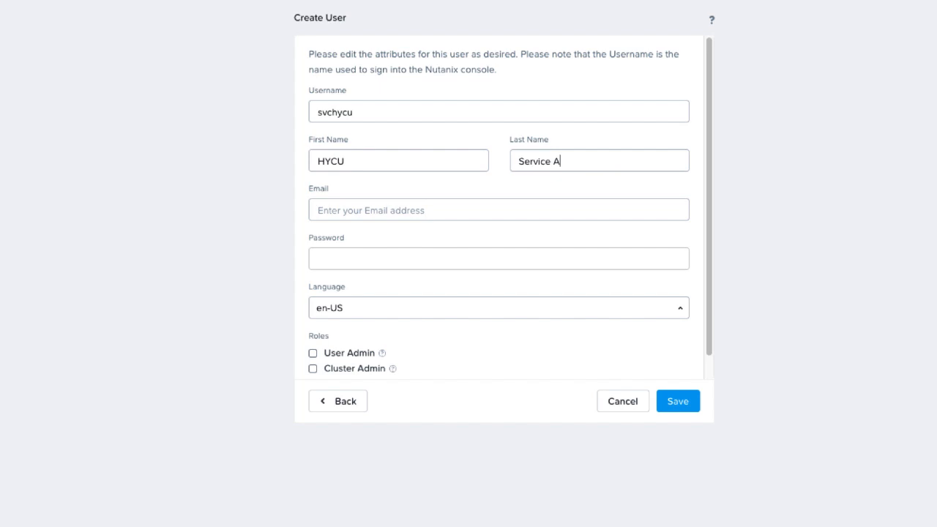
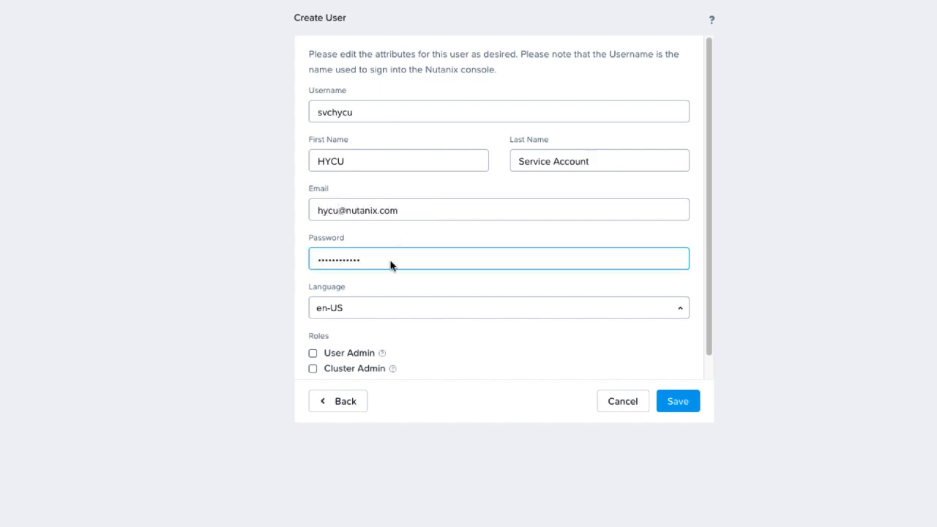
click(677, 400)
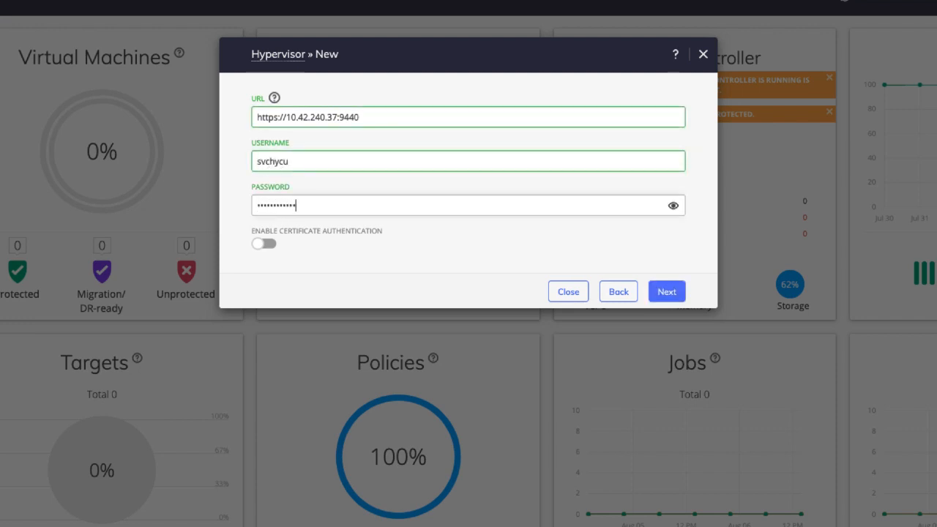
Step: Validate the Nutanix AHV cluster 10.42.240.37:9440 connection and save it as a hypervisor source
click(665, 290)
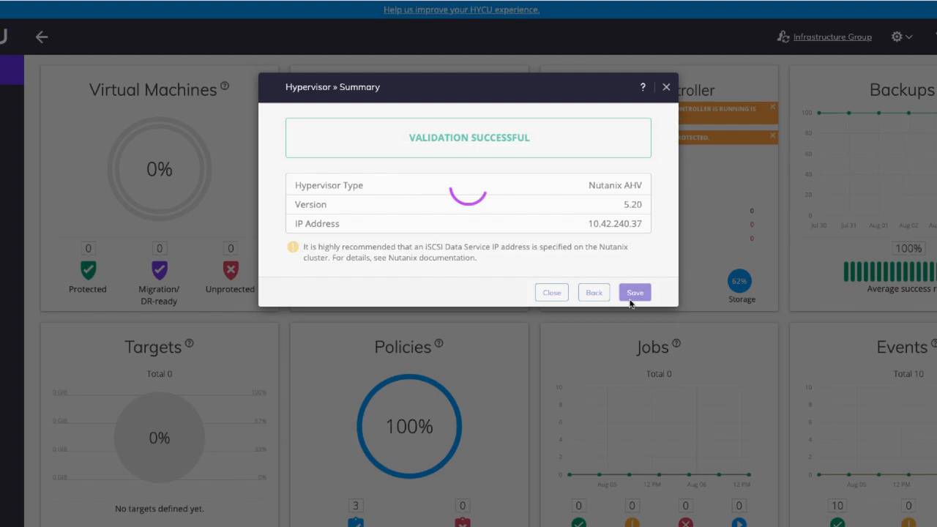
click(634, 292)
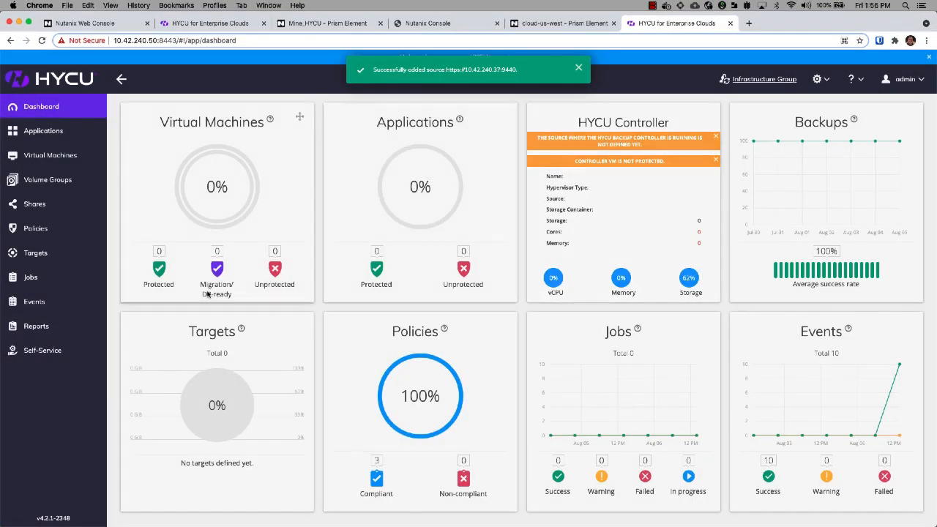
click(36, 252)
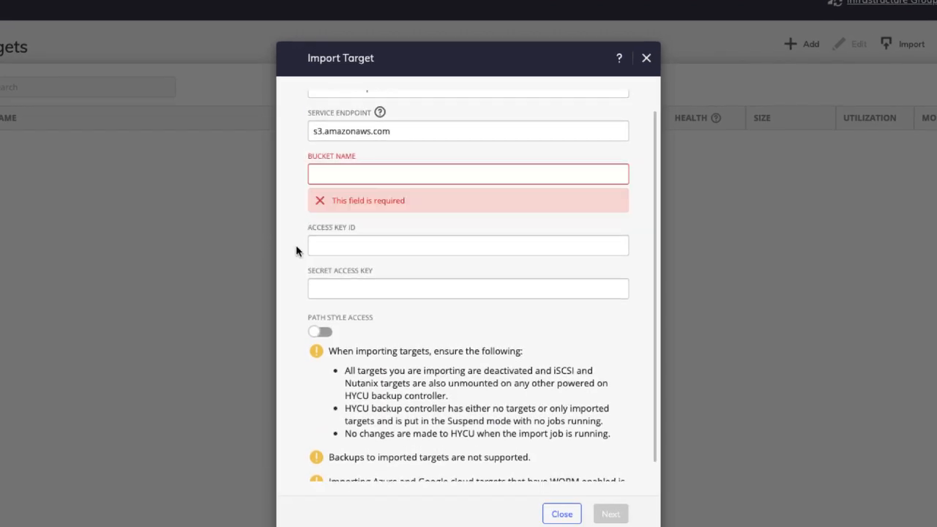
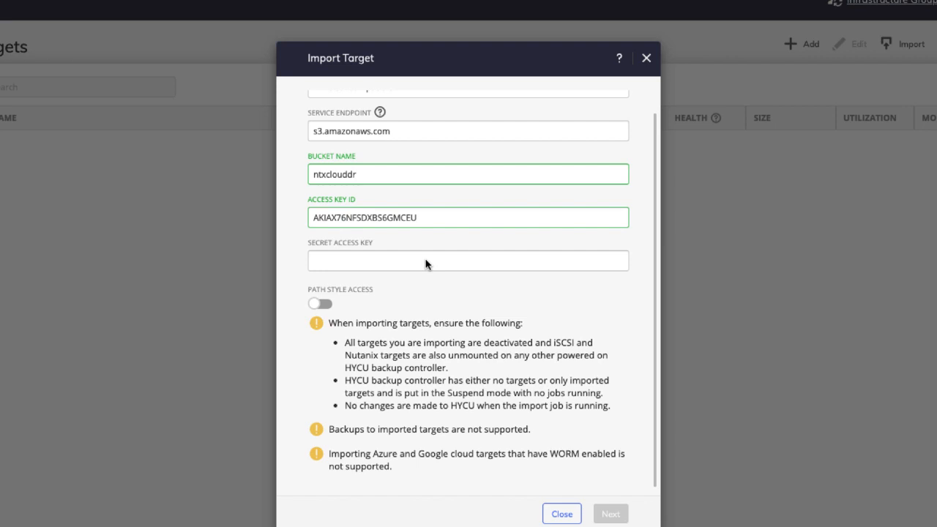
click(610, 513)
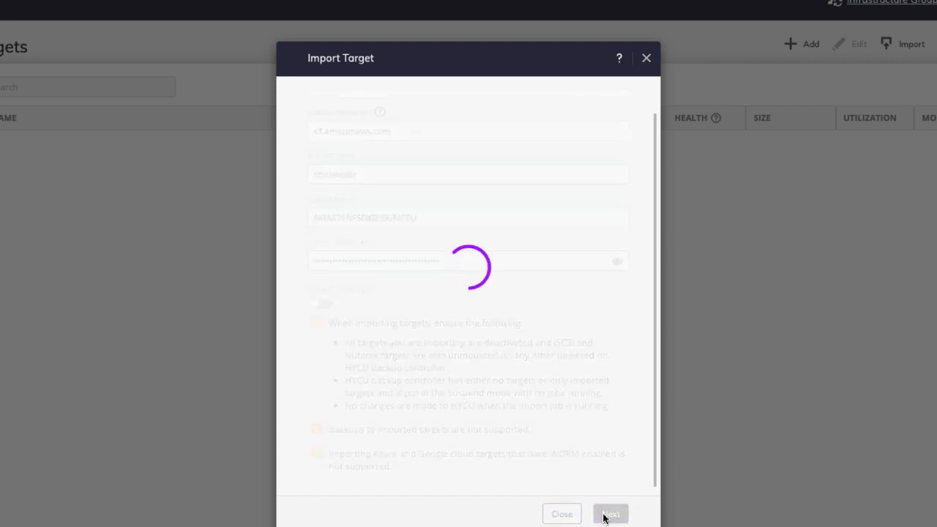
click(610, 513)
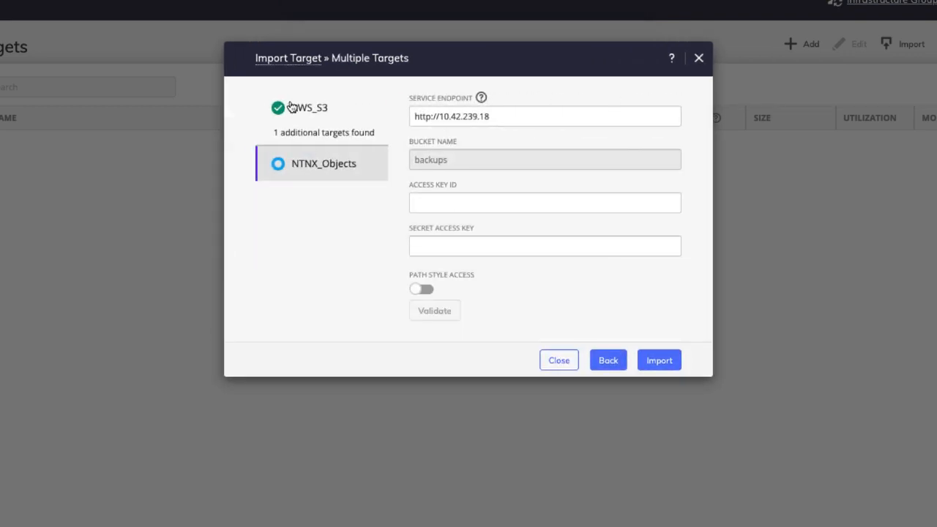
click(313, 106)
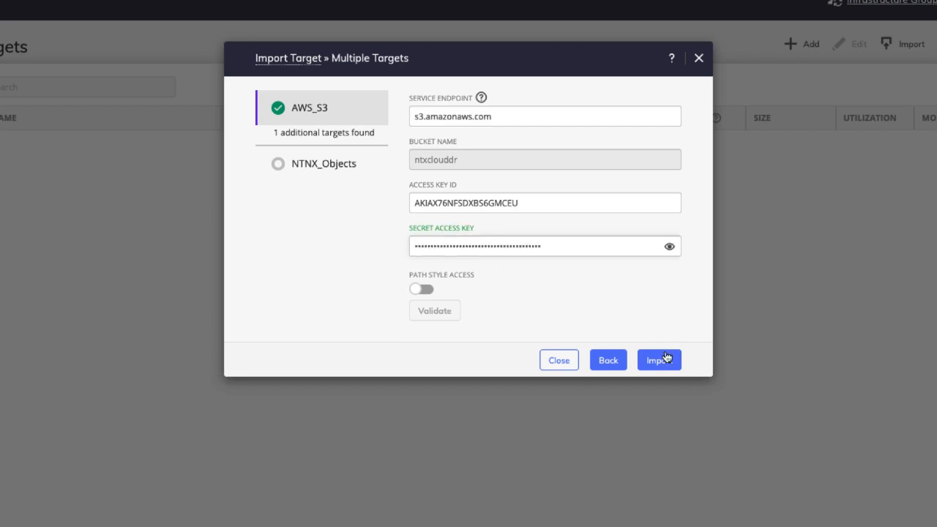
click(658, 359)
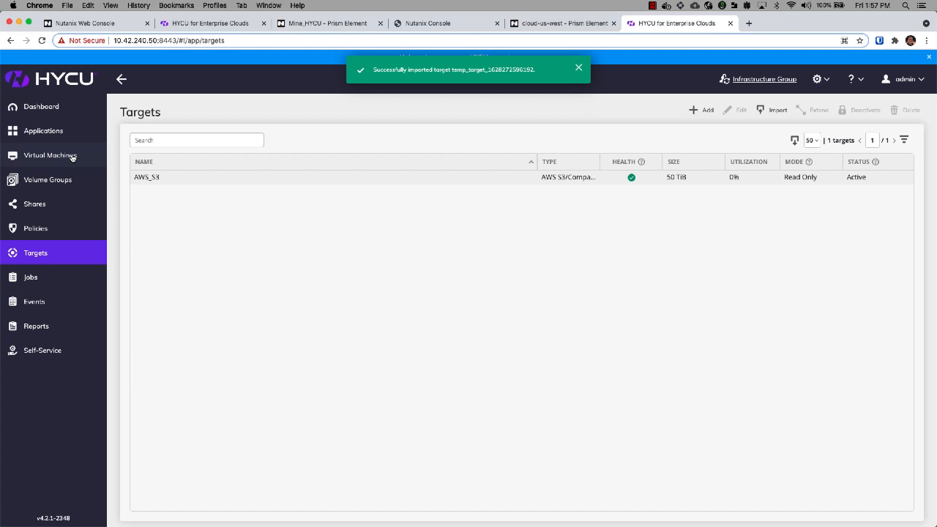
Step: Choose to restore CentOSVM from its backup as a cloned VM
click(49, 156)
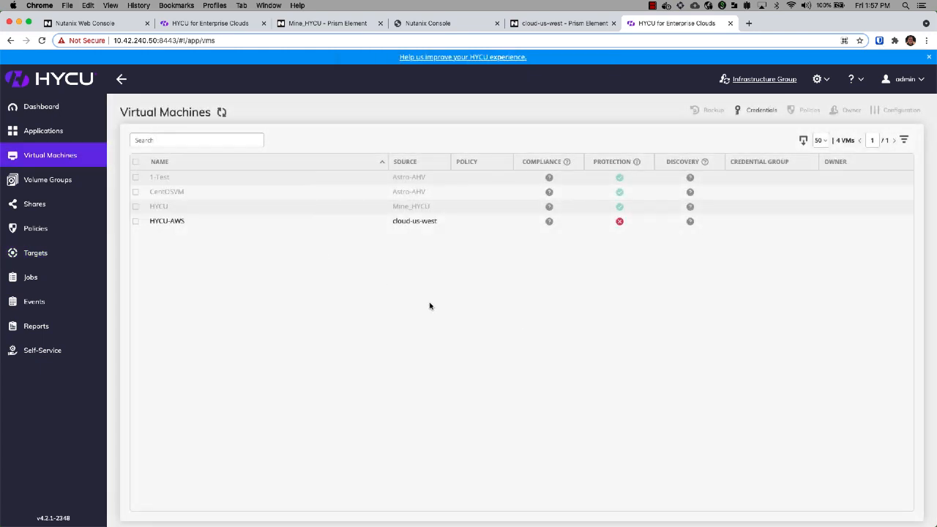
click(135, 191)
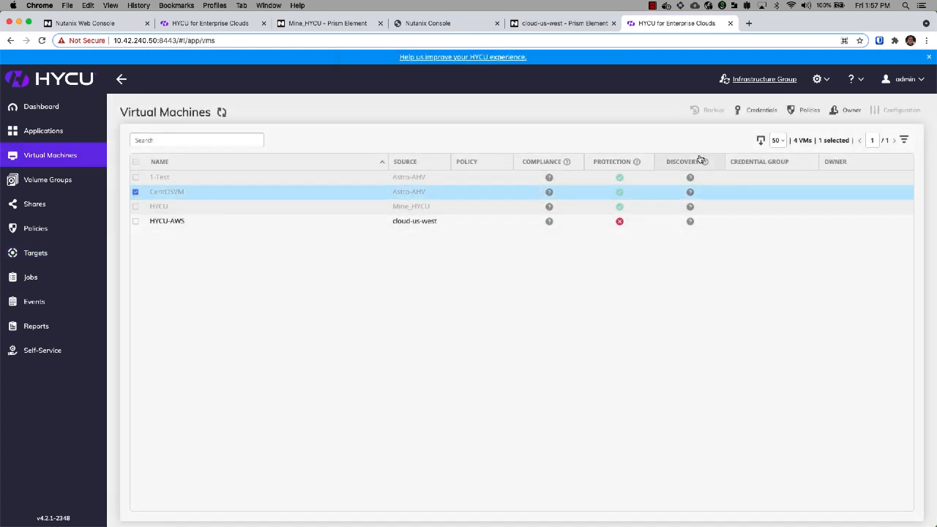
click(166, 191)
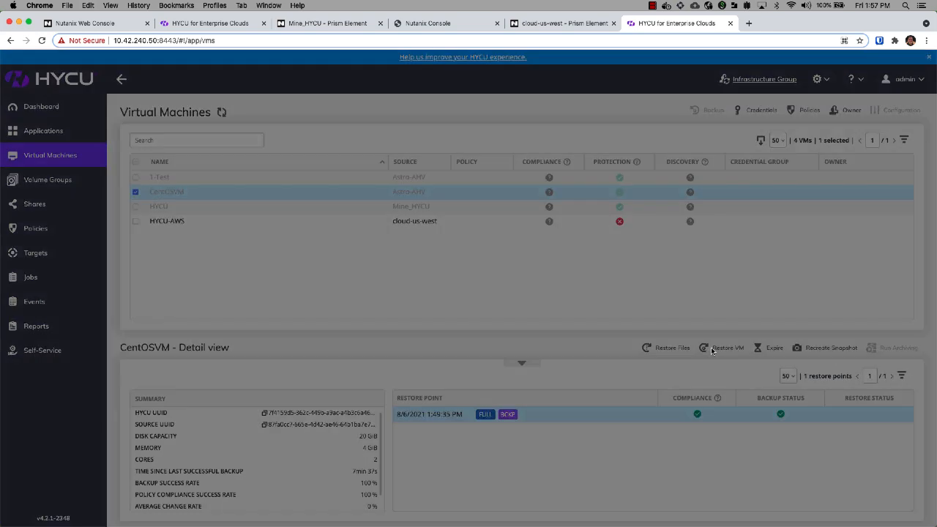
click(728, 347)
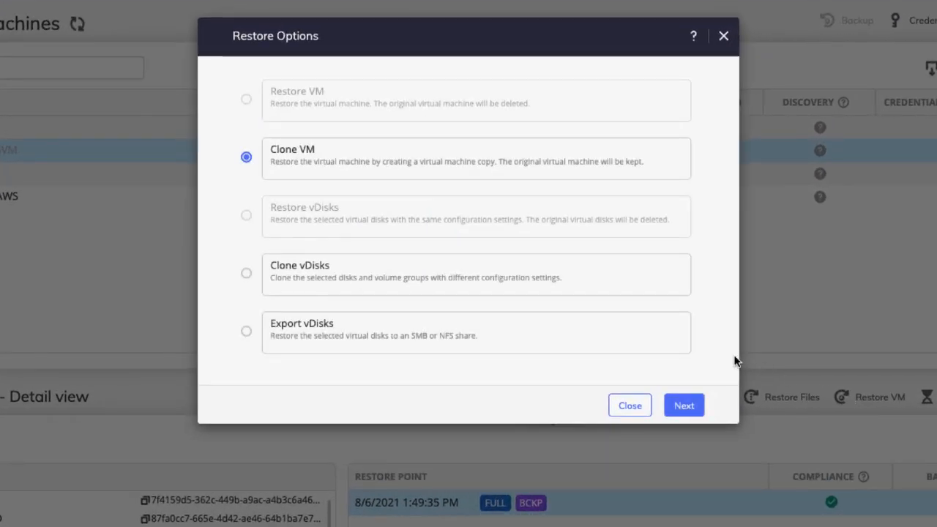
click(683, 405)
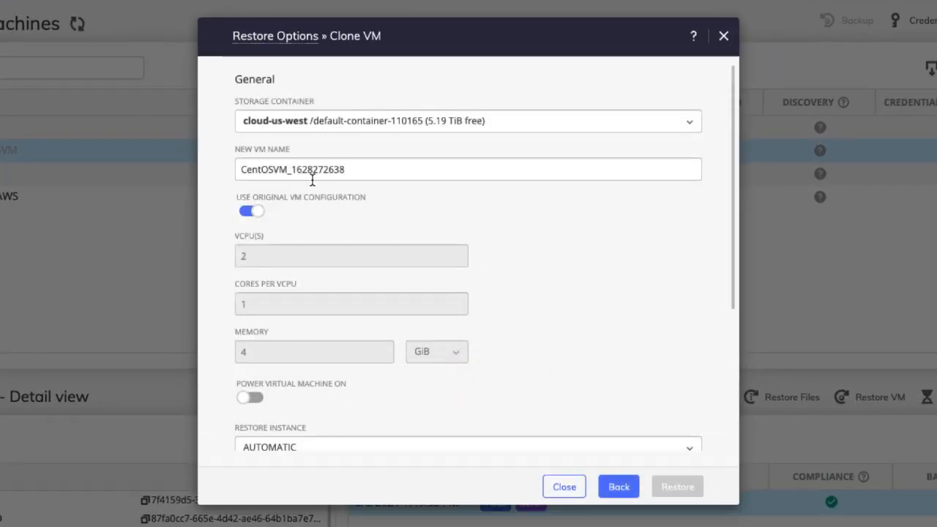
Step: Attach the clone's network adapter to Primary and run the clone restore
scroll(down, 3)
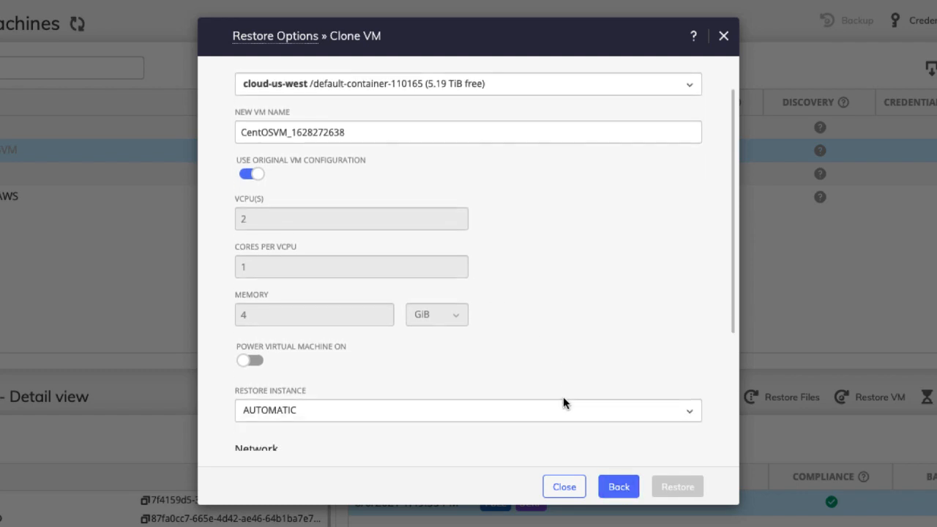
scroll(down, 3)
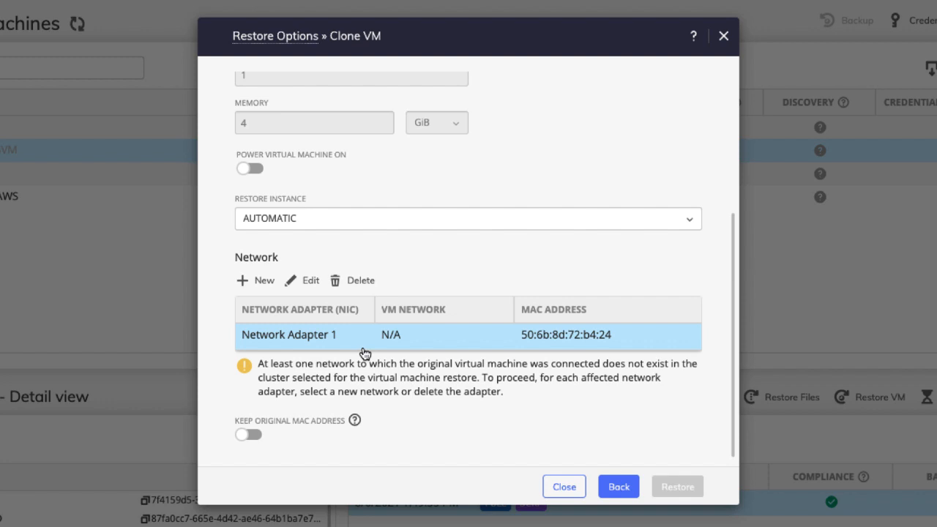
mouse_move(242, 283)
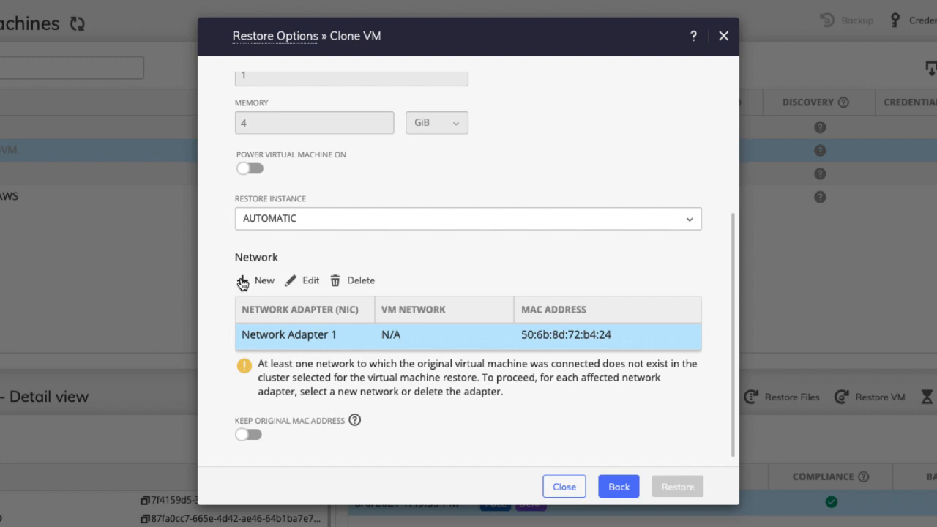
click(310, 280)
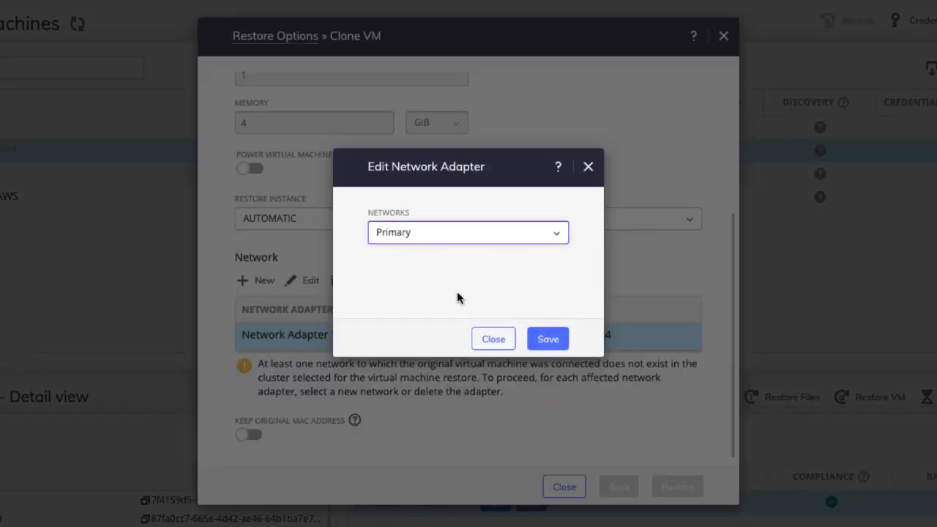
click(548, 338)
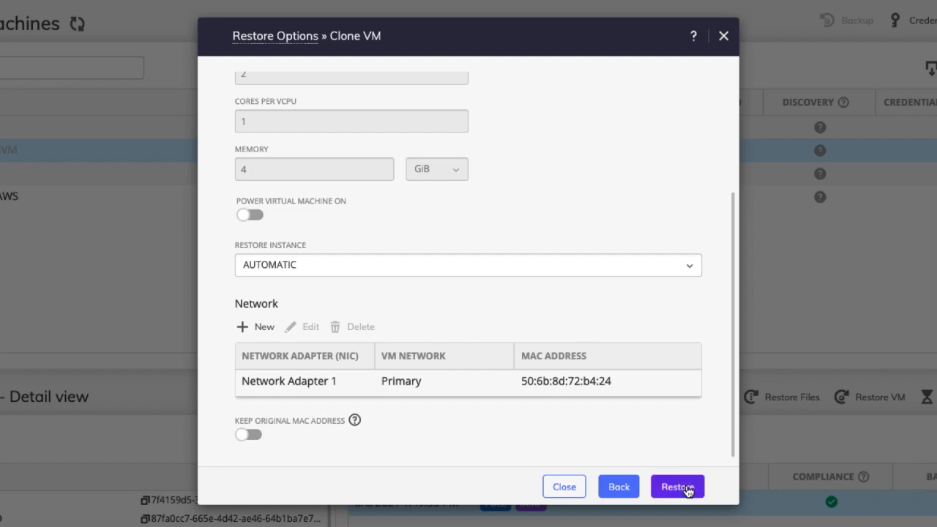
click(676, 486)
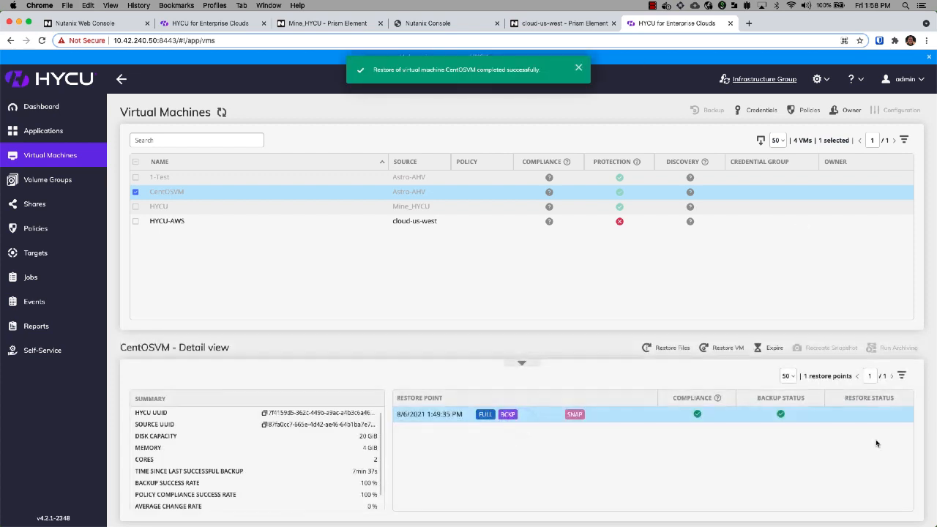
mouse_move(726, 96)
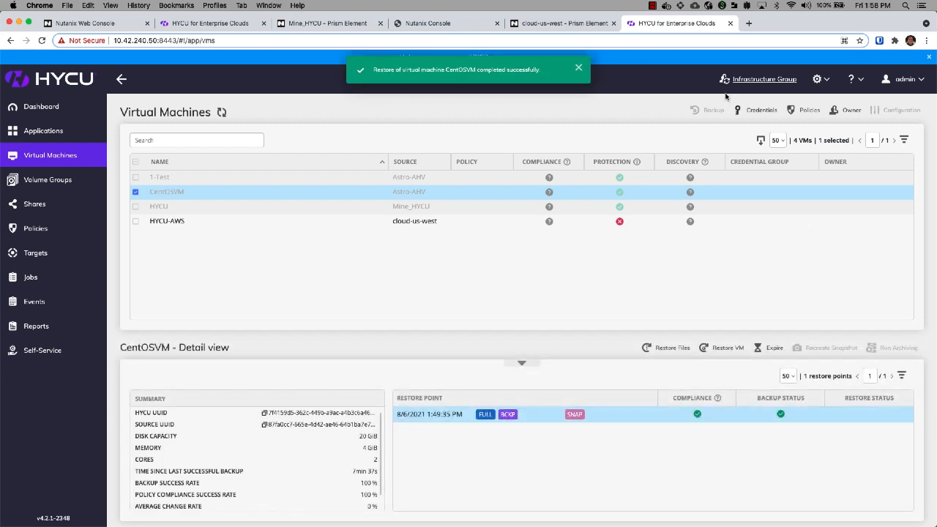
click(562, 23)
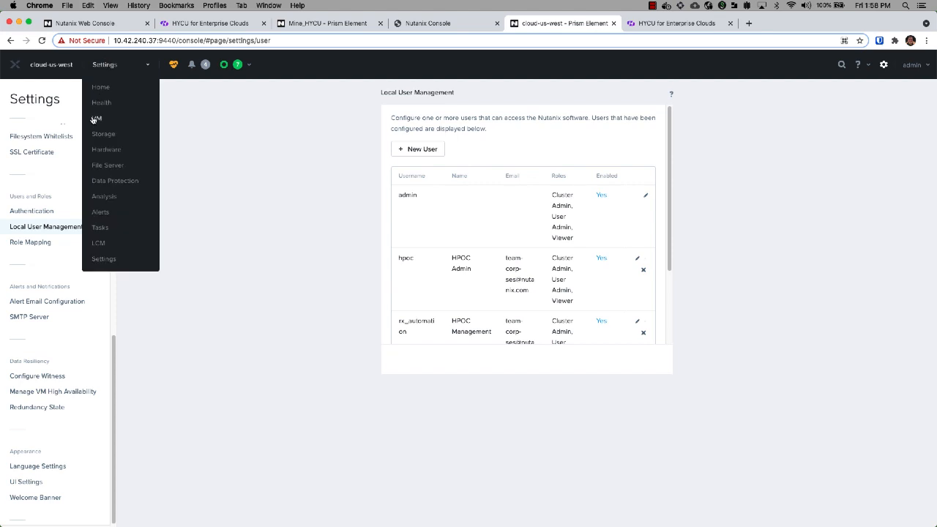
click(95, 117)
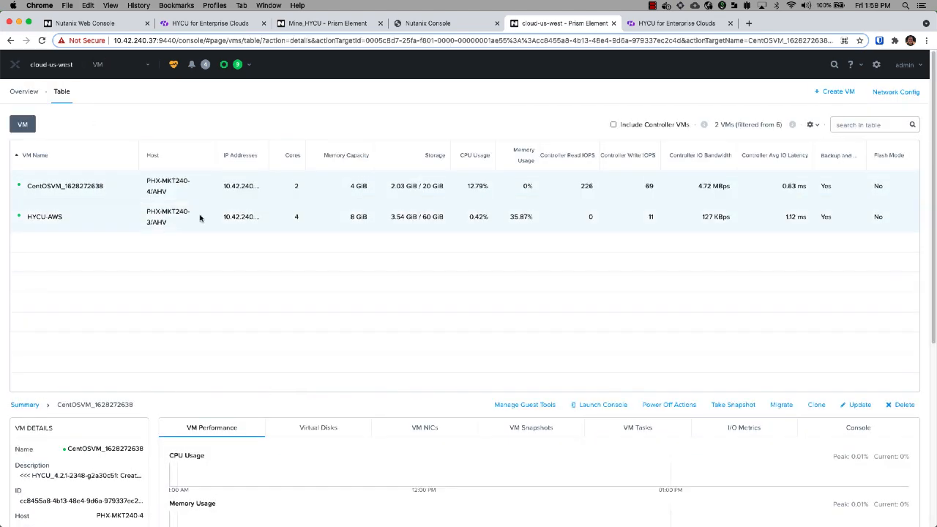
click(601, 404)
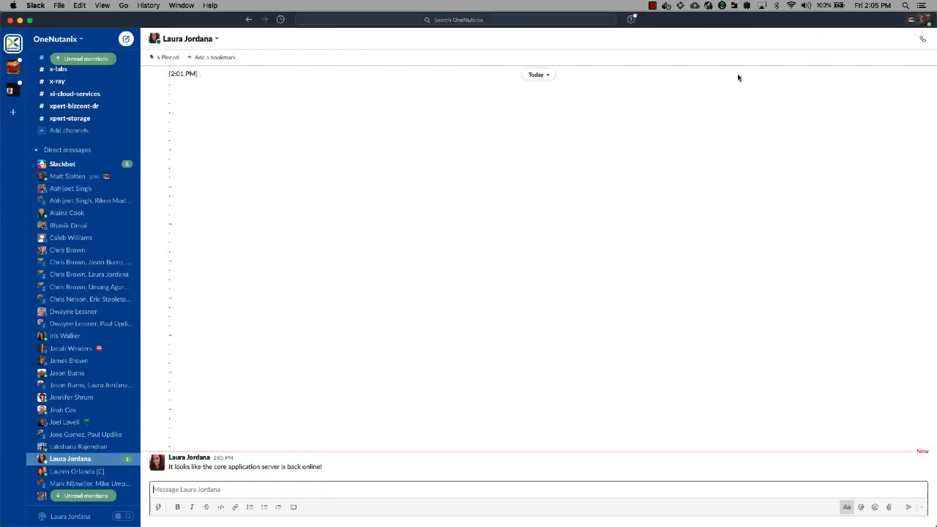
Step: Type the Slack reply: 'excellent! We're running on Clusters in AWS… clean up our on-premises environment'
text(excellent)
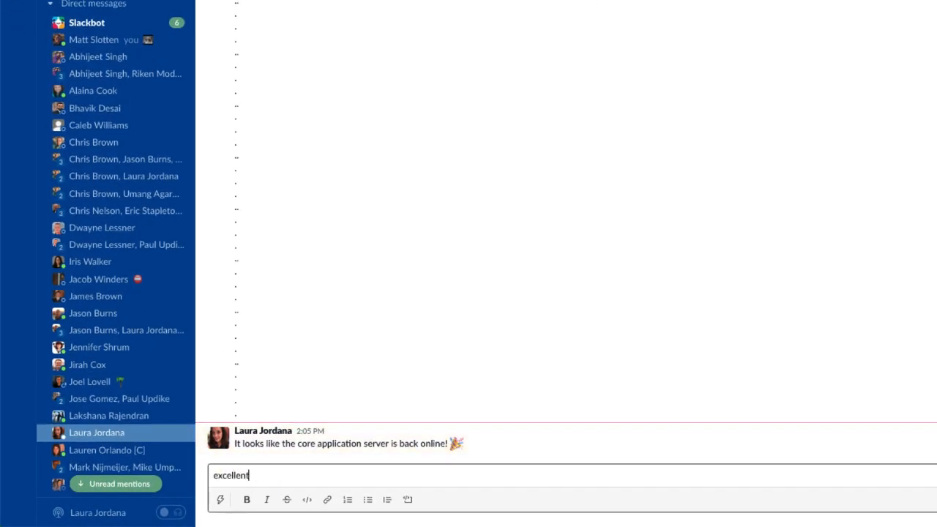
text(! We're running on Clusters)
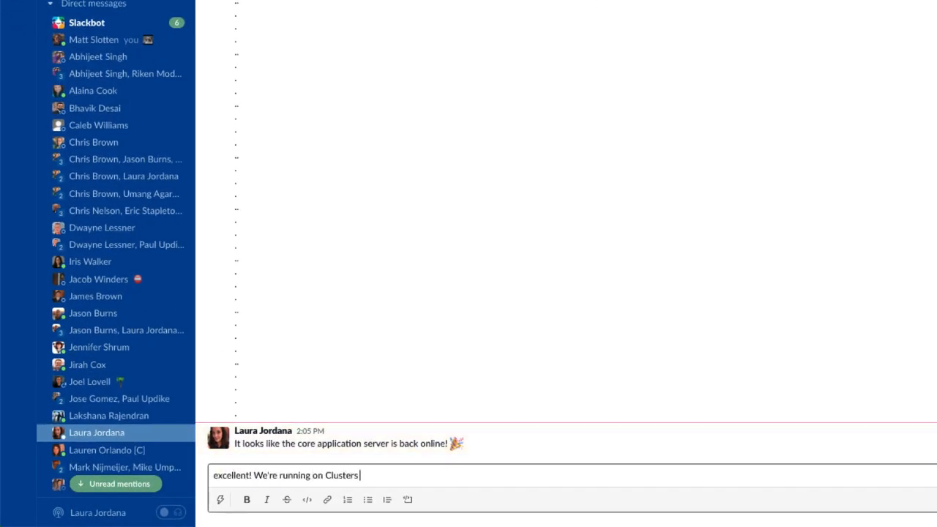
text(in AWS. Now we n)
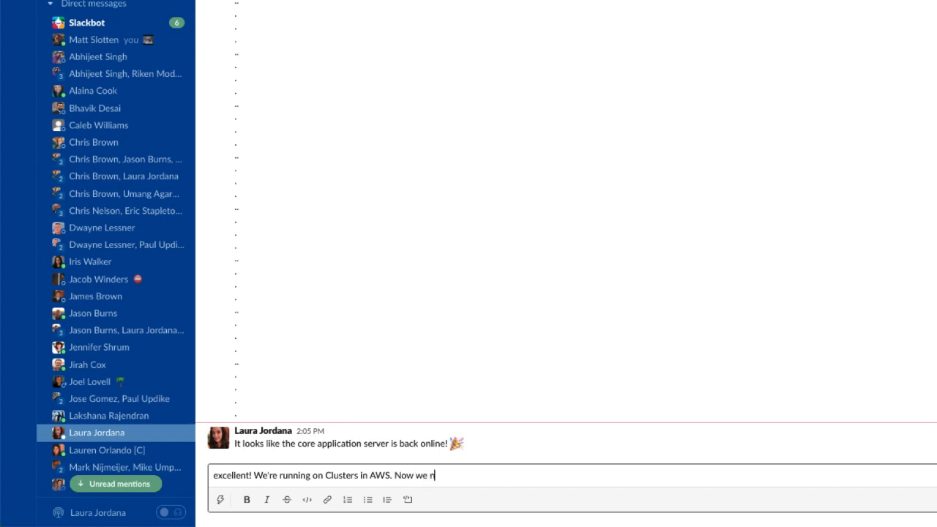
text(just need to clean up our on-p)
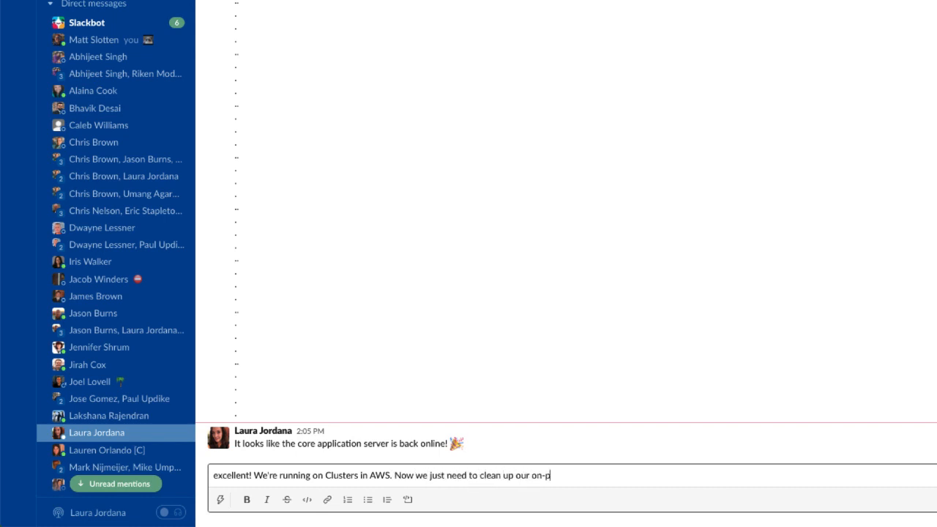
text(remises environment)
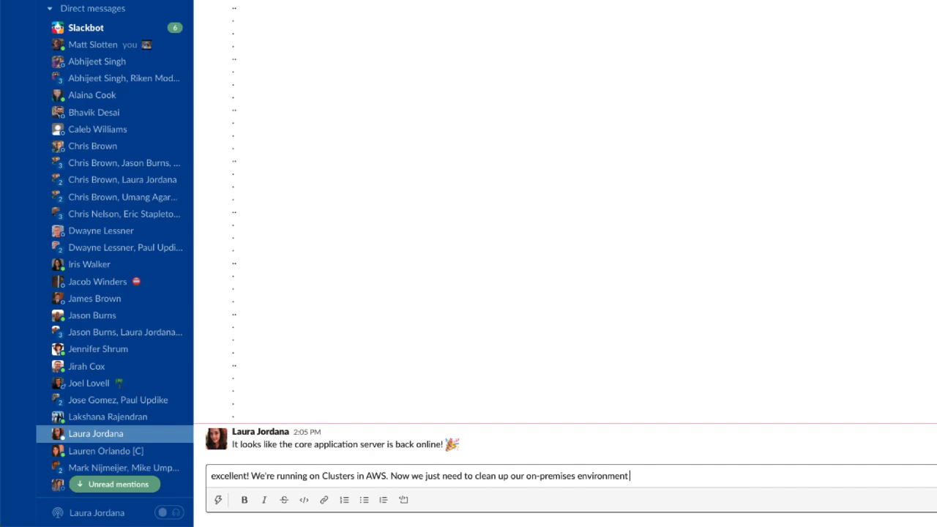